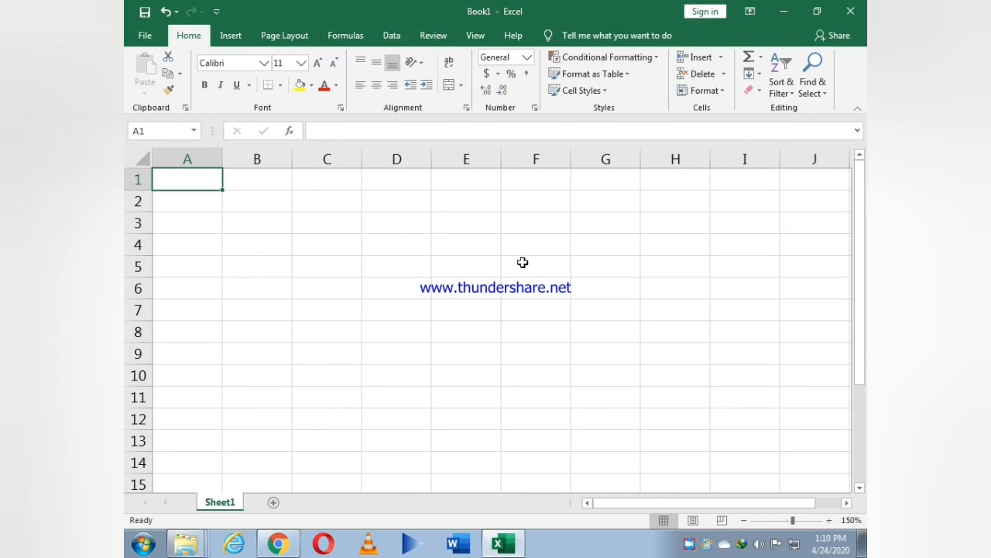
{"action": "mouse_move", "coordinate": [585, 322]}
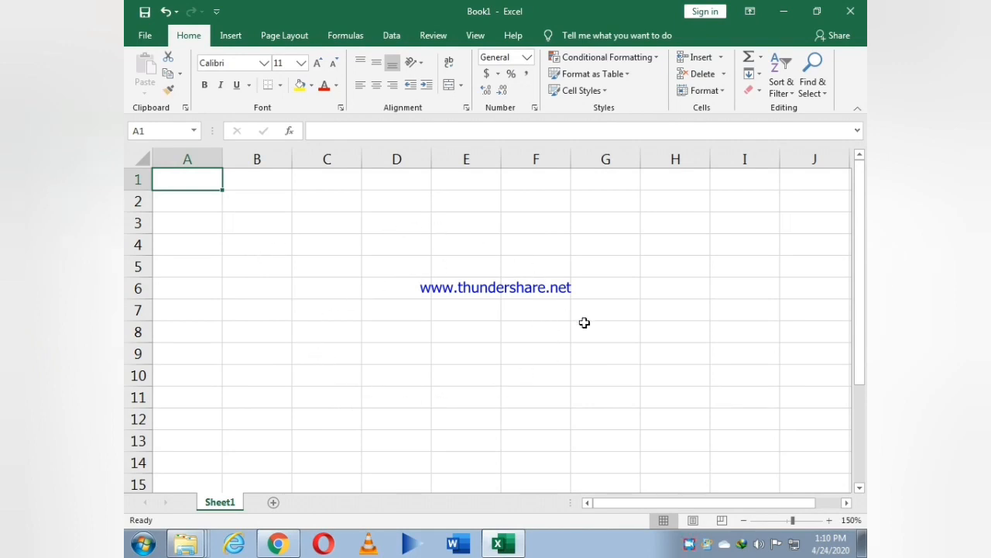
{"action": "mouse_move", "coordinate": [354, 288]}
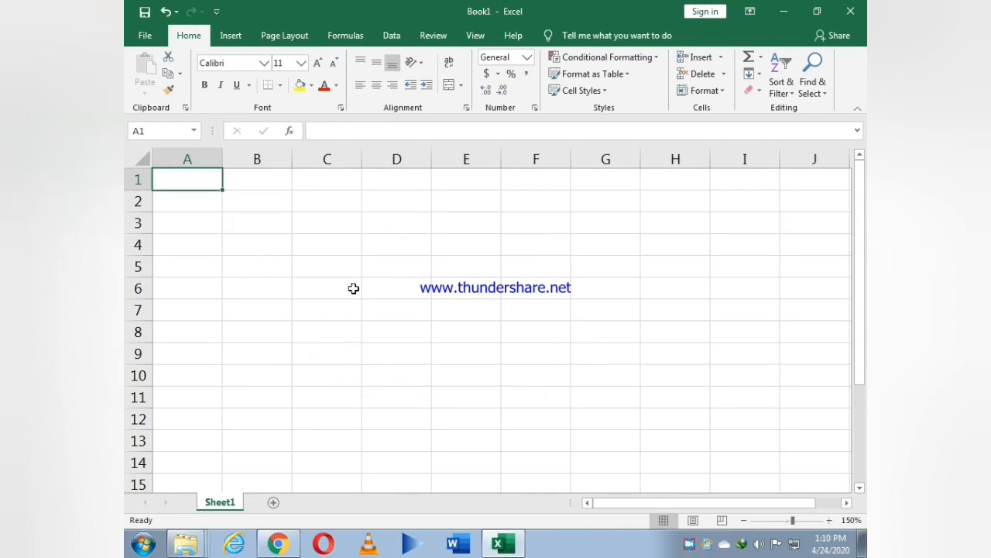
{"action": "mouse_move", "coordinate": [440, 275]}
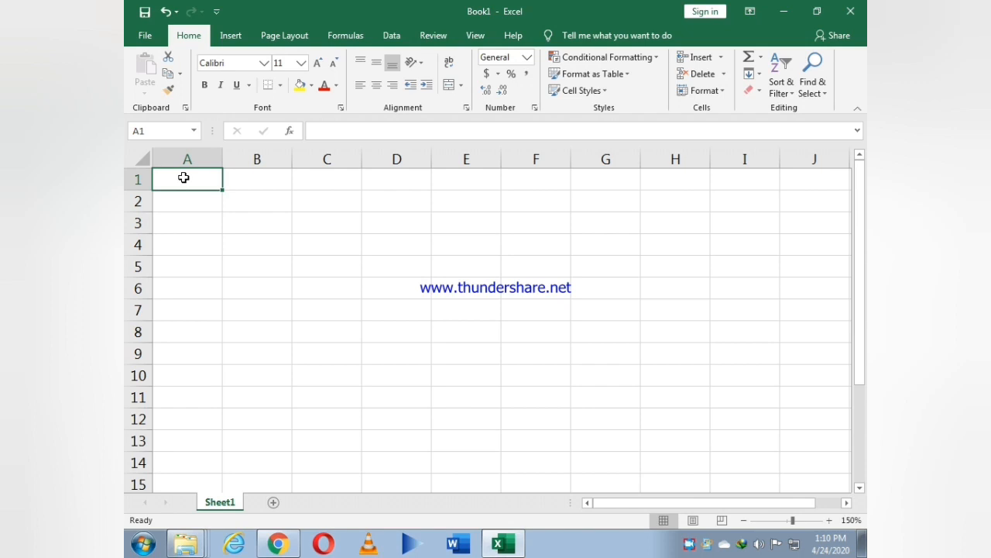
Enter headers DAYS in A1 and REVENUE in B1, and Monday in A2.
{"action": "type", "text": "Da"}
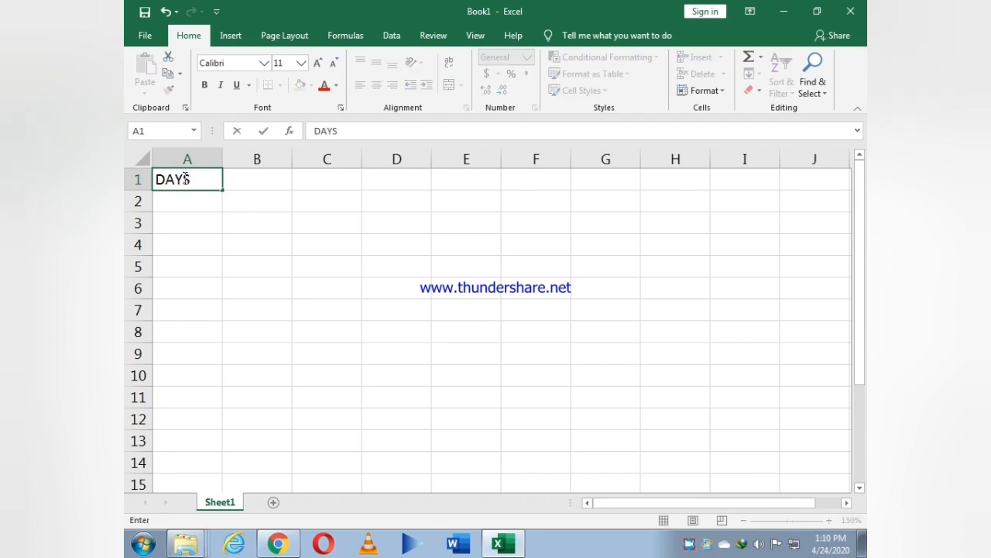
{"action": "type", "text": "R"}
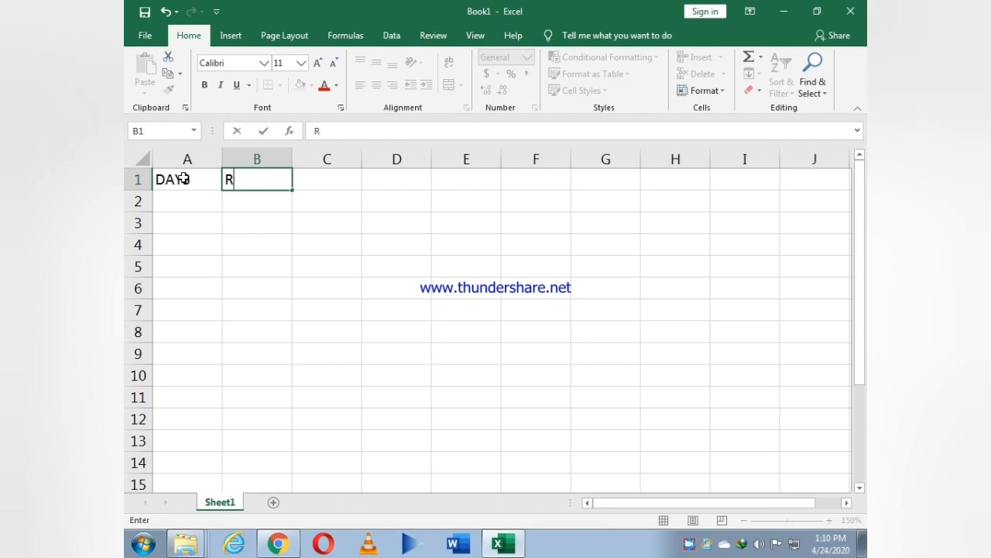
{"action": "type", "text": "EVENUE"}
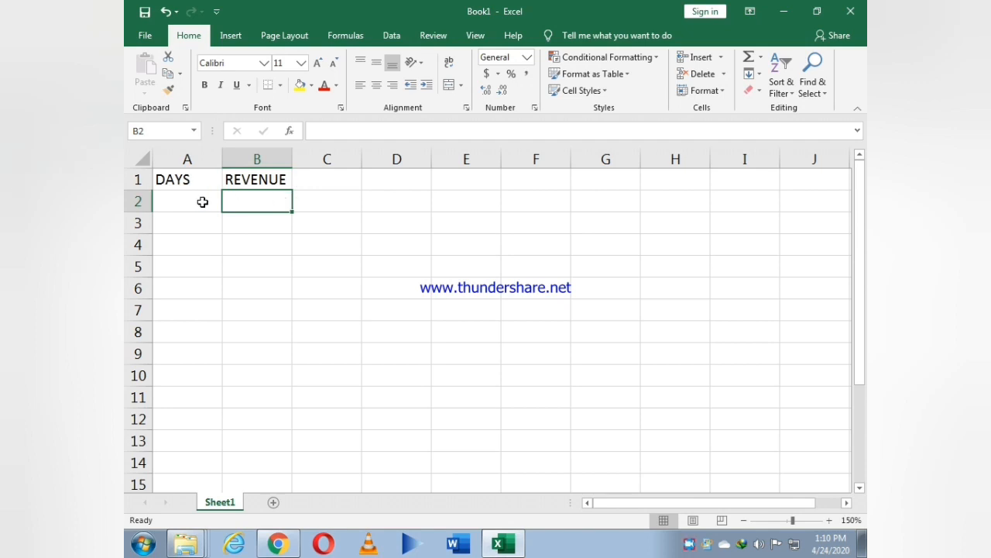
{"action": "left_click", "coordinate": [187, 201]}
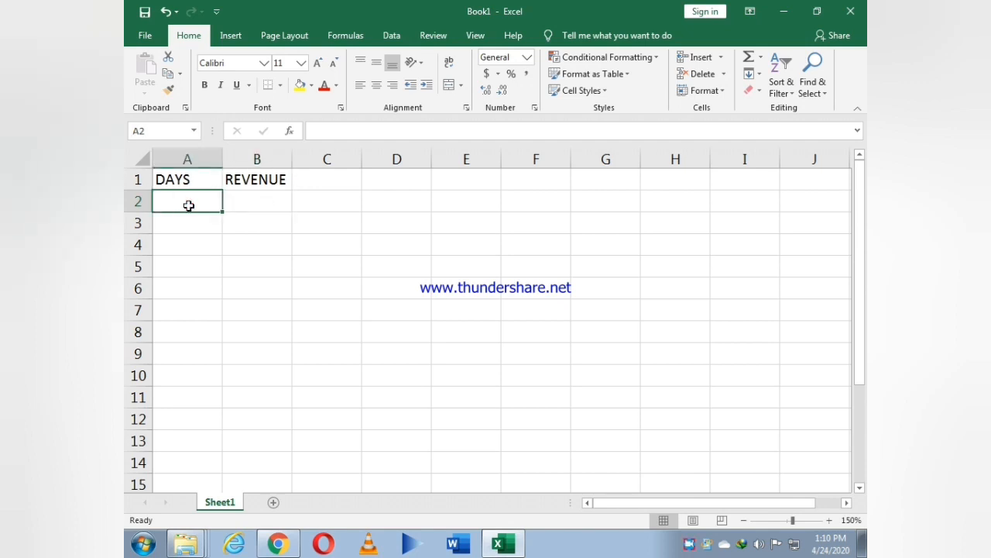
{"action": "type", "text": "Monday"}
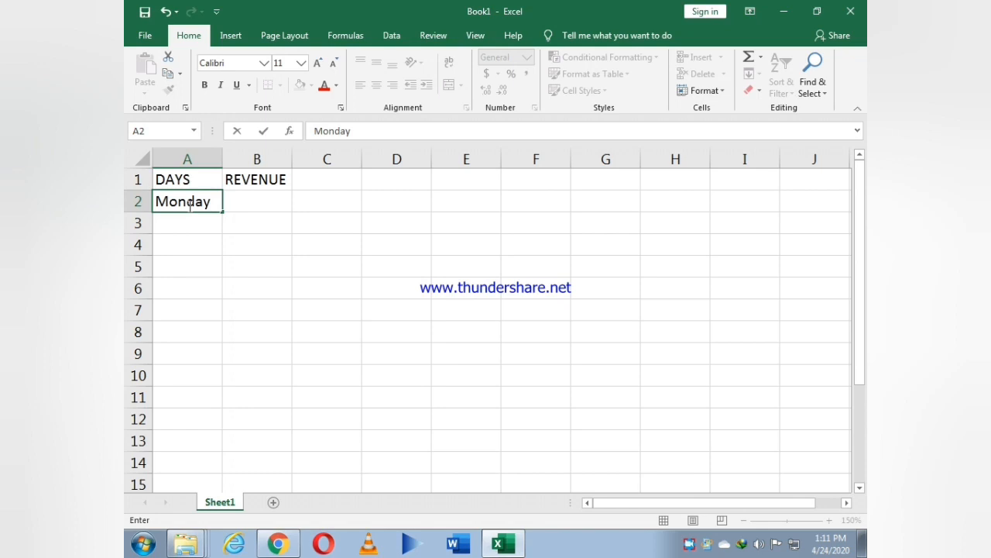
{"action": "key", "text": "Enter"}
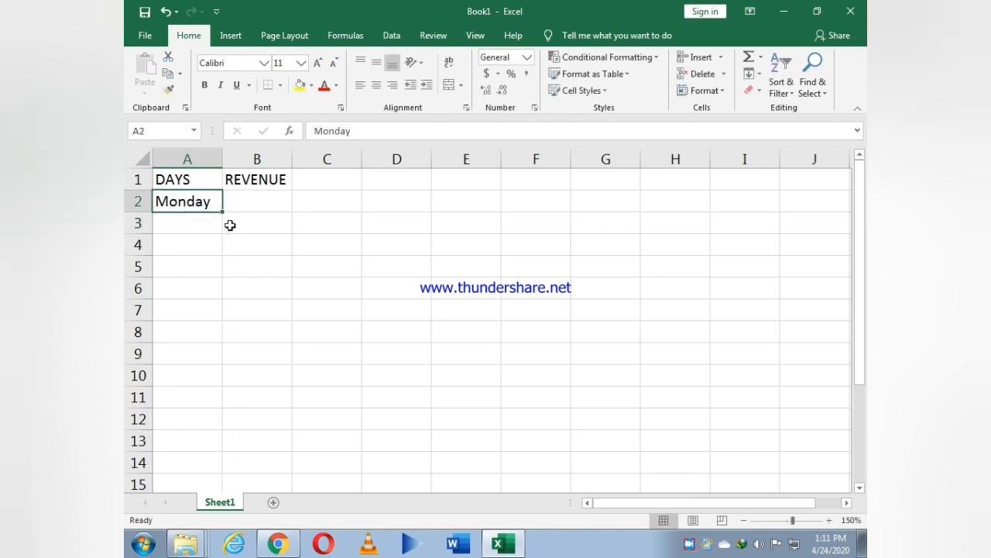
{"action": "mouse_move", "coordinate": [219, 210]}
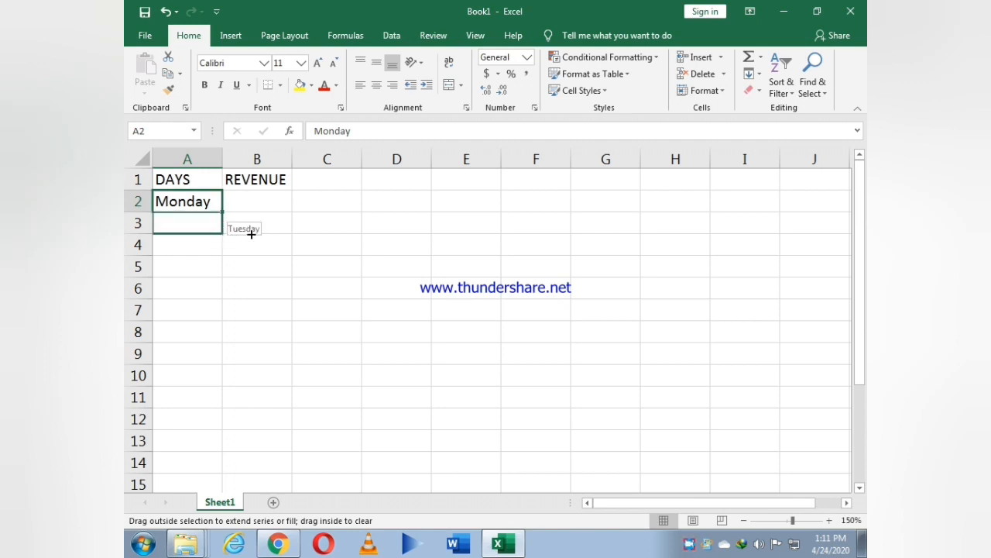
{"action": "mouse_move", "coordinate": [244, 232]}
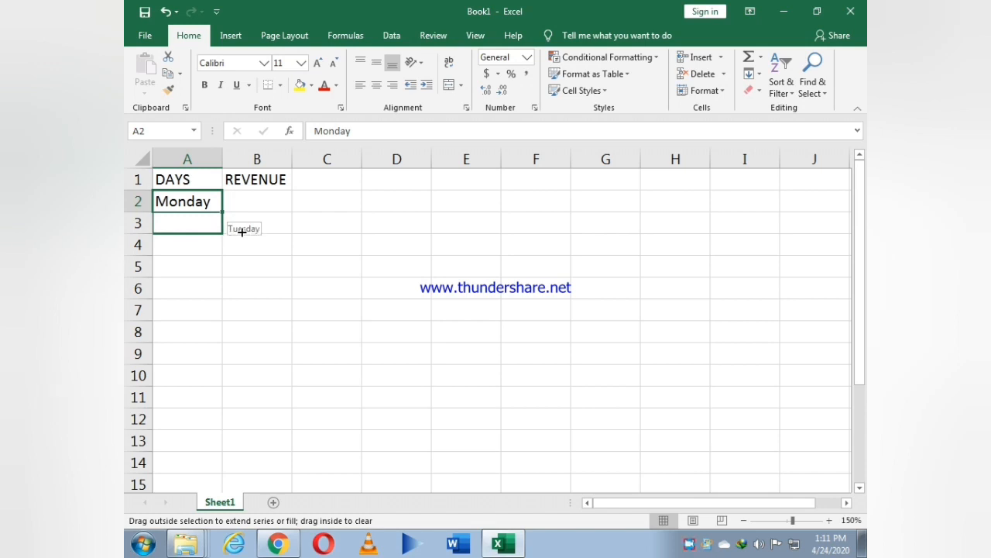
Autofill Monday through Saturday down A2:A7, then select B2.
{"action": "left_click_drag", "start_coordinate": [187, 212], "coordinate": [215, 279]}
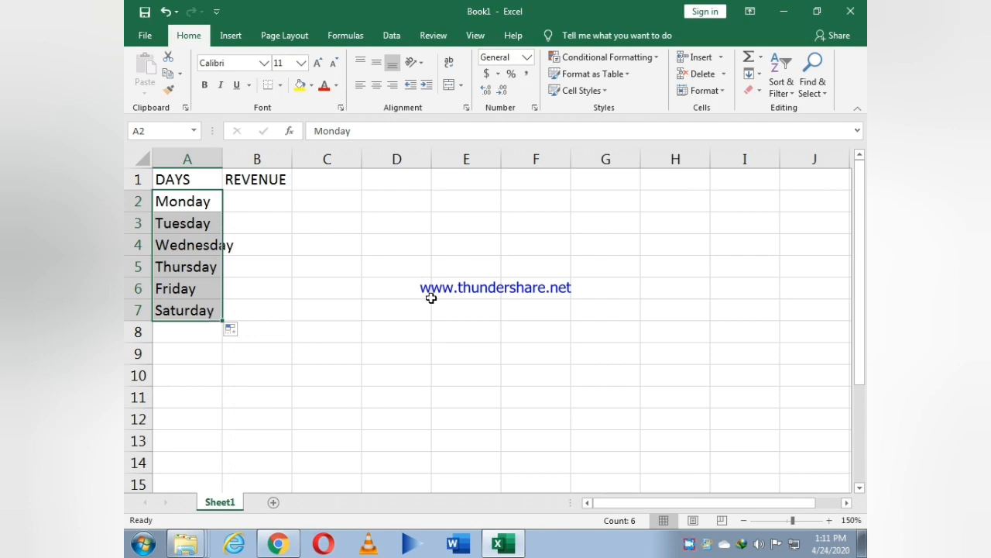
{"action": "left_click", "coordinate": [257, 201]}
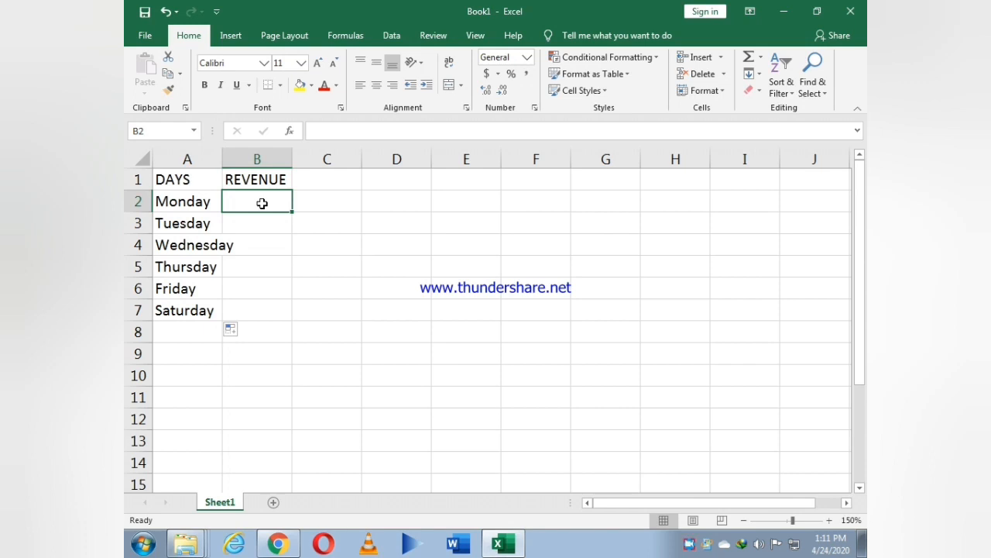
Enter =RANDBETWEEN(500000,1000000) as Monday's revenue in B2.
{"action": "type", "text": "=ra"}
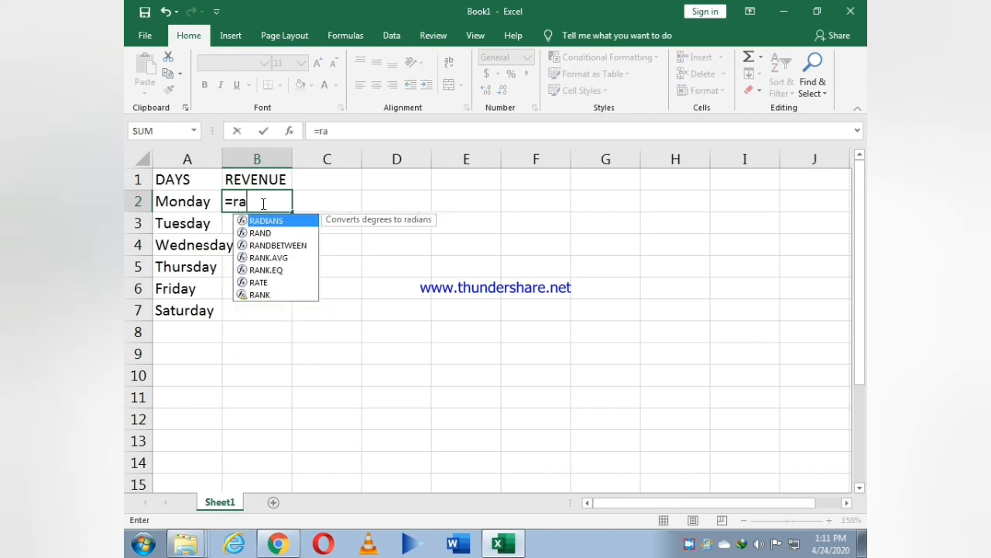
{"action": "type", "text": "ndbet"}
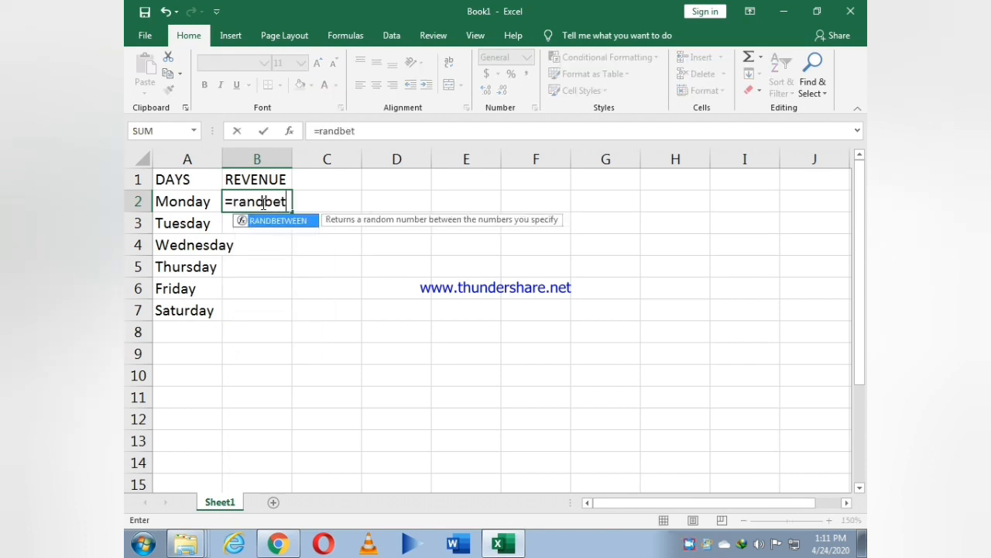
{"action": "type", "text": "ween"}
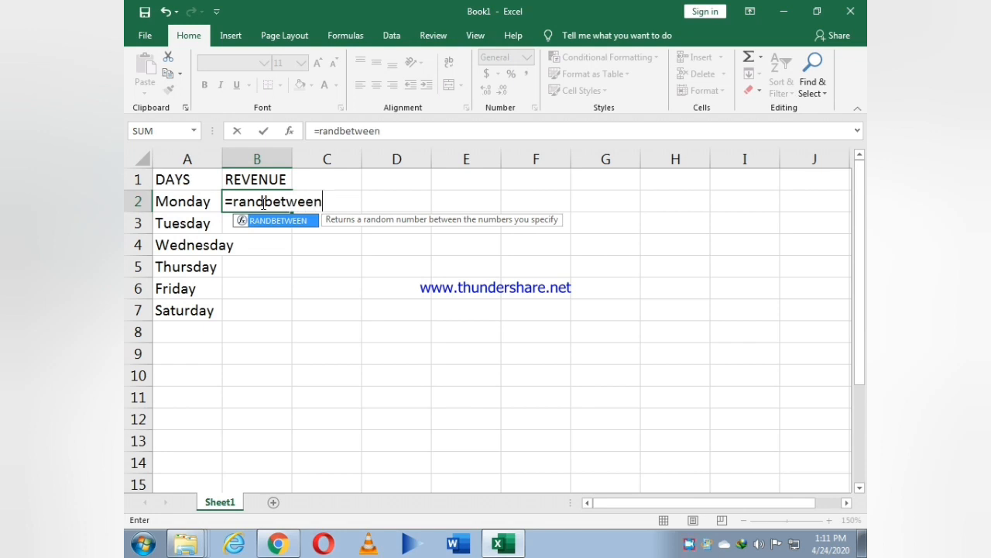
{"action": "type", "text": "("}
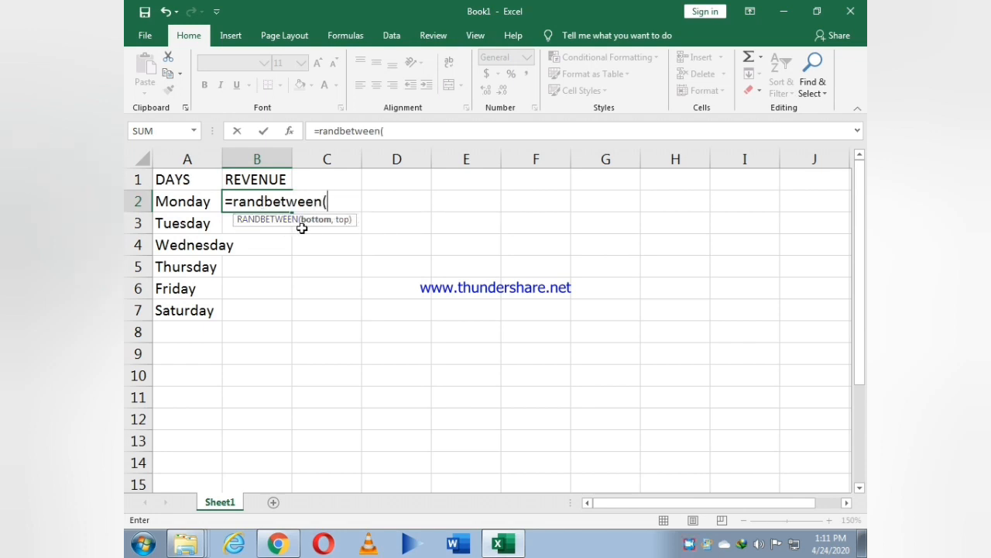
{"action": "mouse_move", "coordinate": [307, 232]}
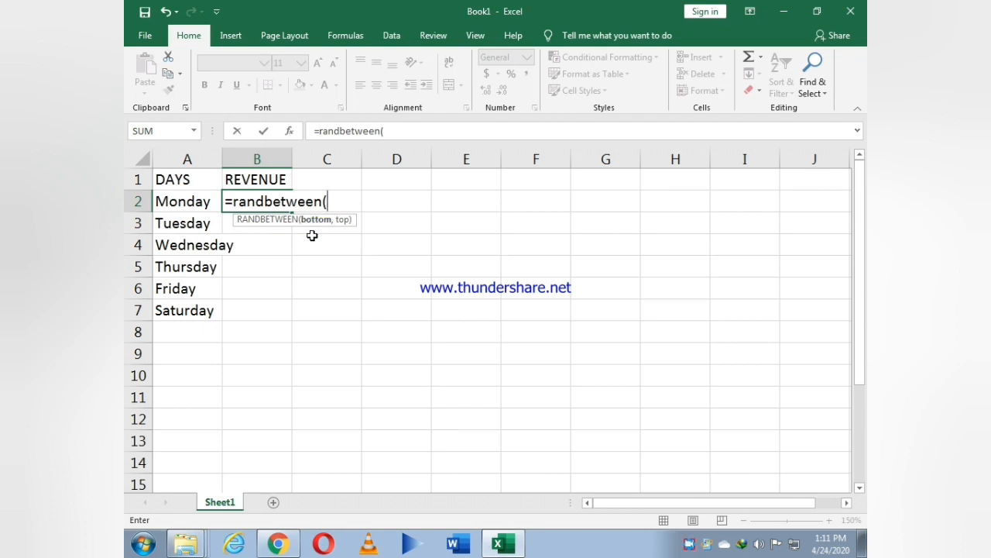
{"action": "type", "text": "500"}
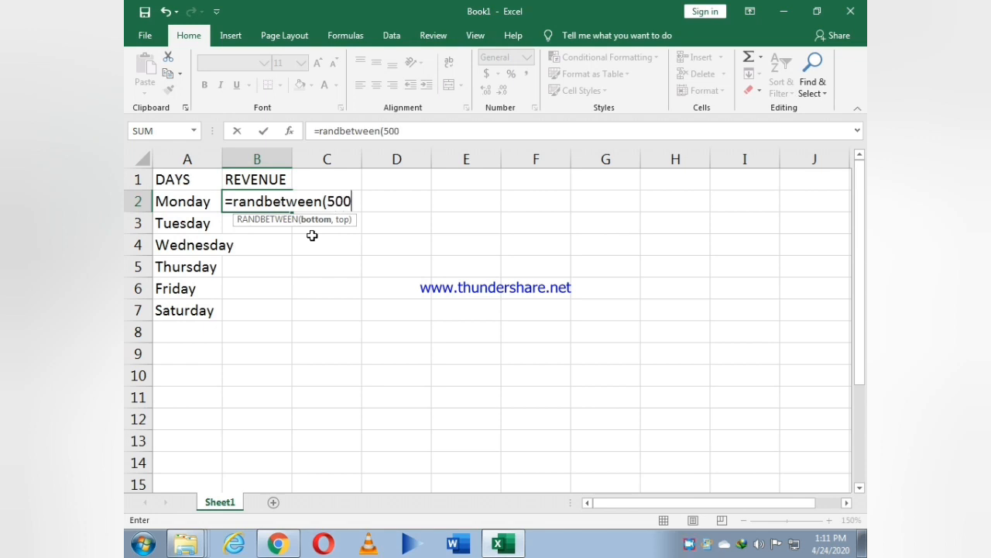
{"action": "type", "text": "000"}
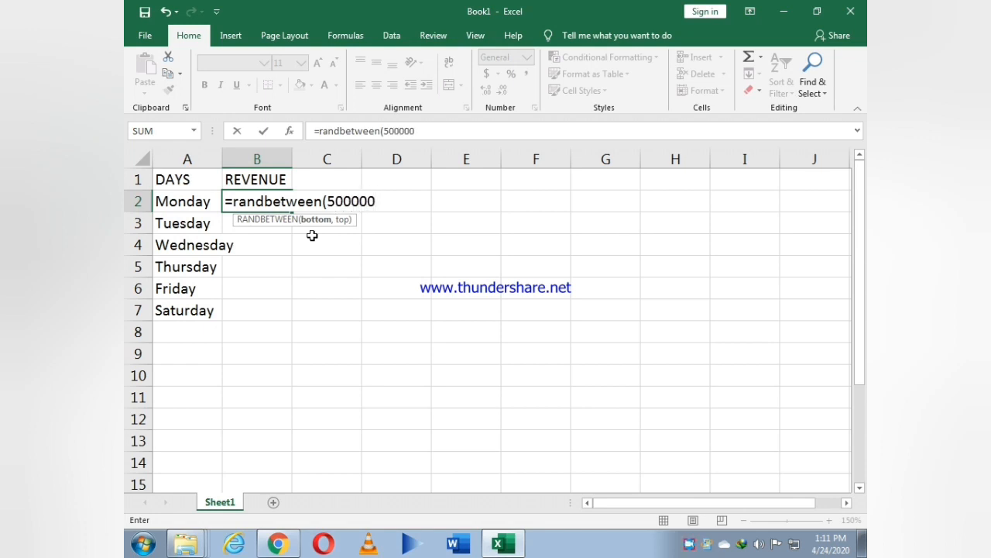
{"action": "type", "text": ","}
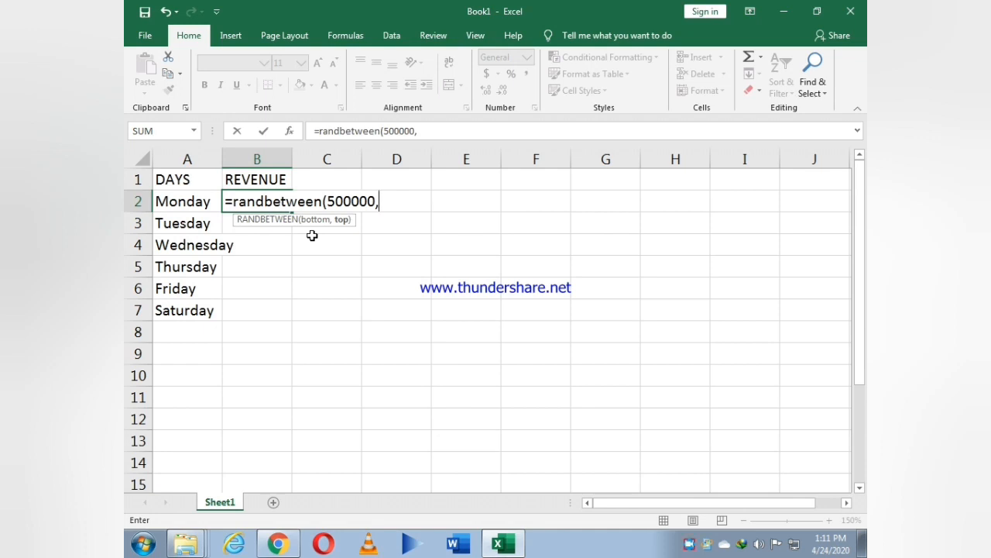
{"action": "type", "text": "1000"}
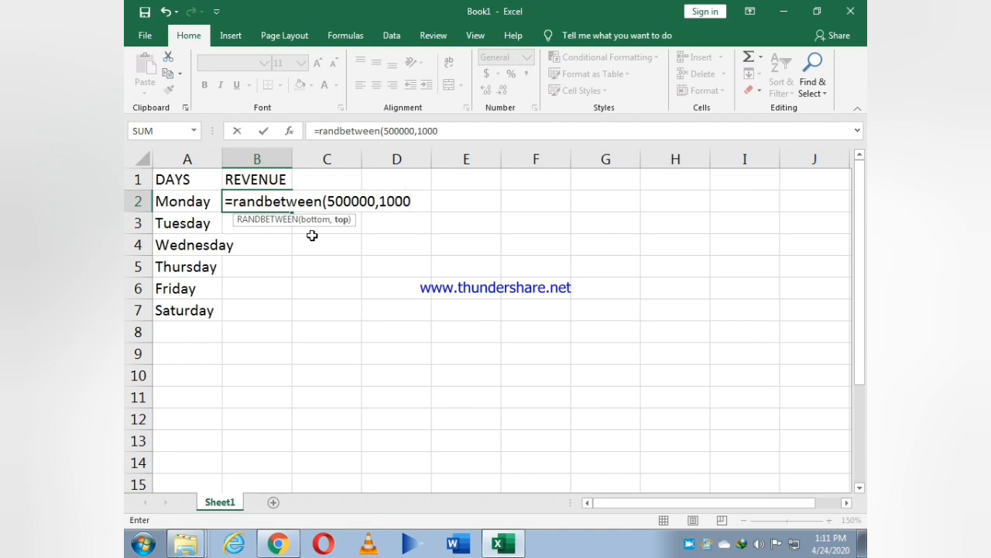
{"action": "type", "text": "000"}
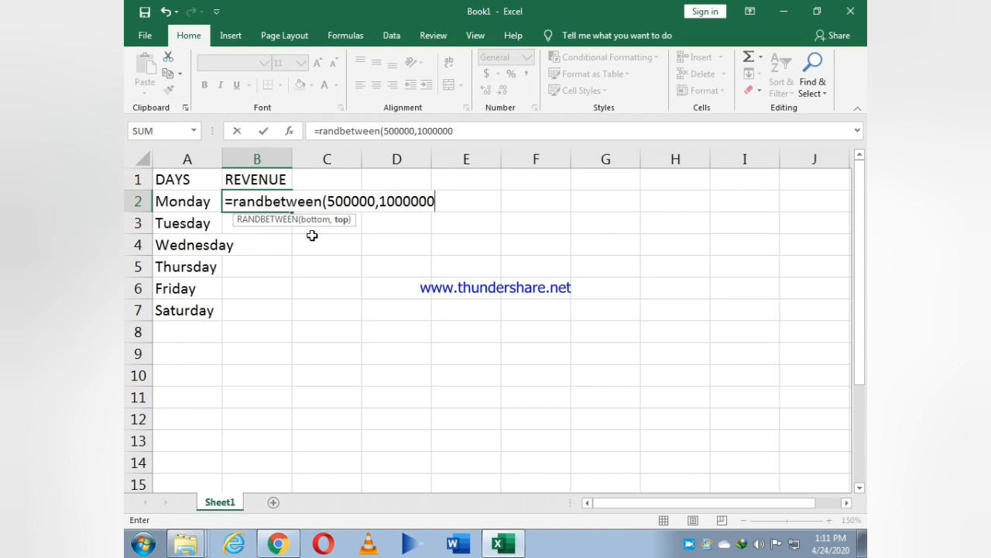
{"action": "type", "text": ")"}
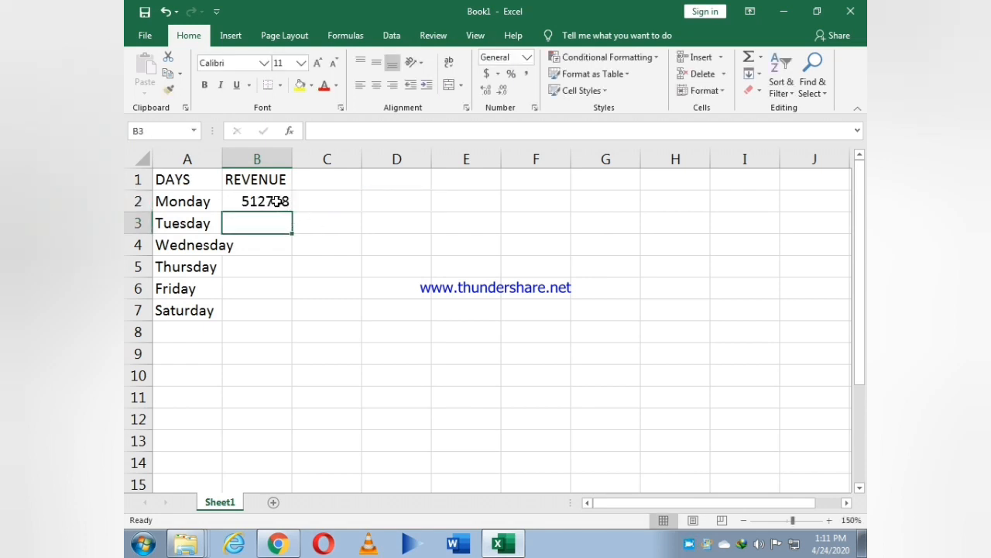
Enter the same RANDBETWEEN(500000,1000000) formula as Tuesday's revenue in B3.
{"action": "type", "text": "="}
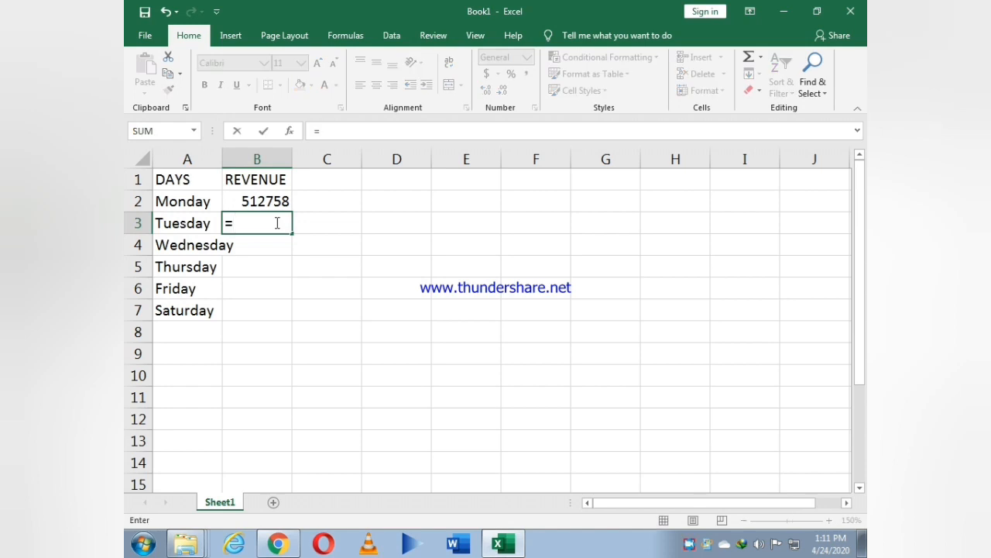
{"action": "type", "text": "be"}
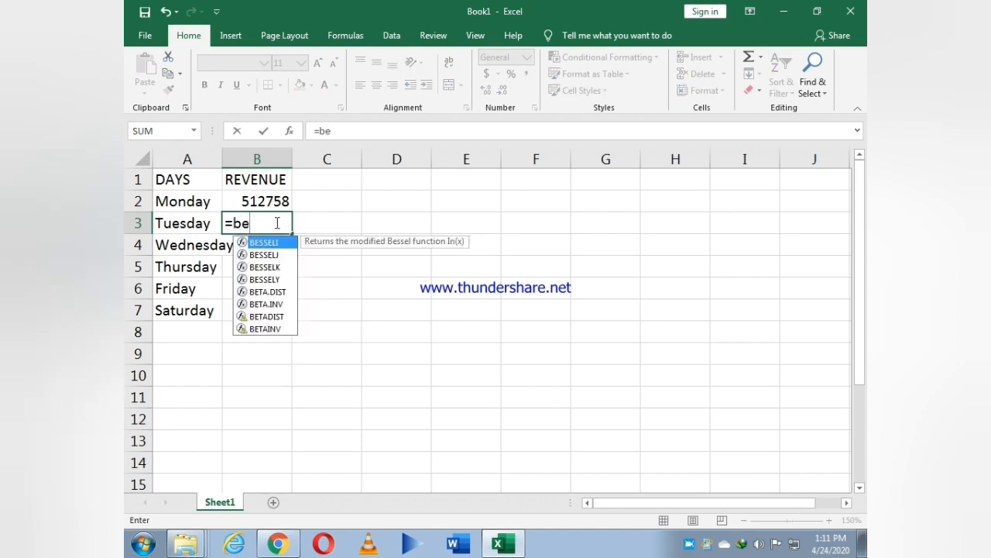
{"action": "key", "text": "Backspace"}
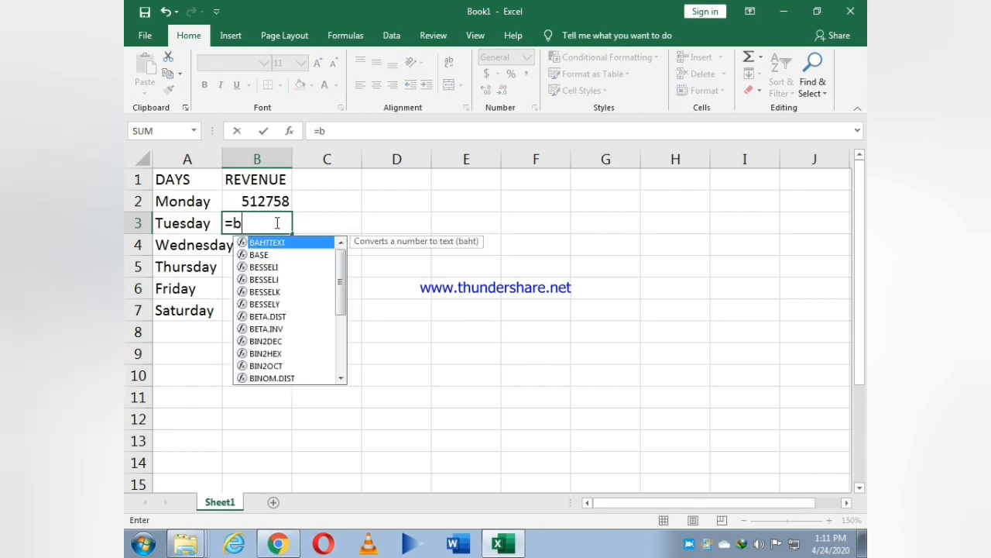
{"action": "type", "text": "randb"}
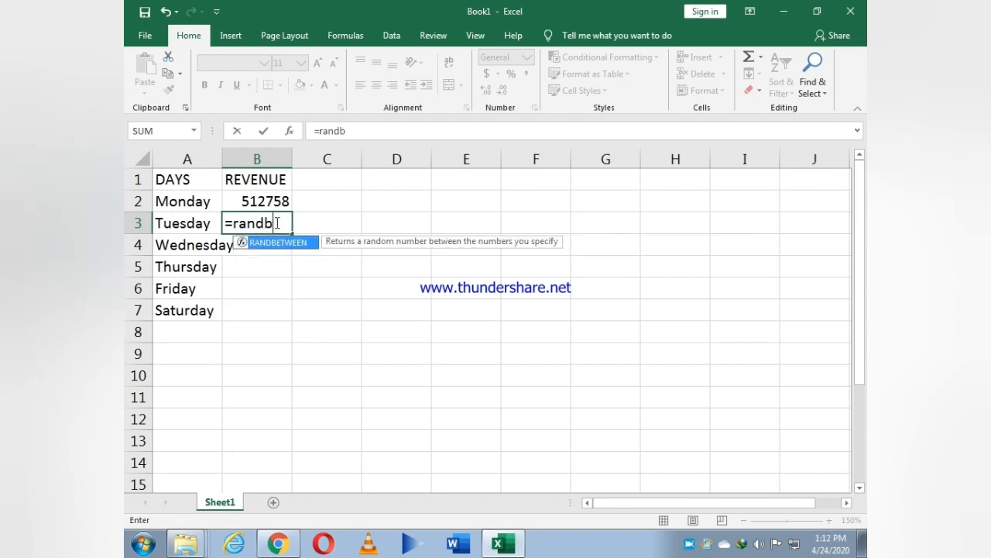
{"action": "type", "text": "etween("}
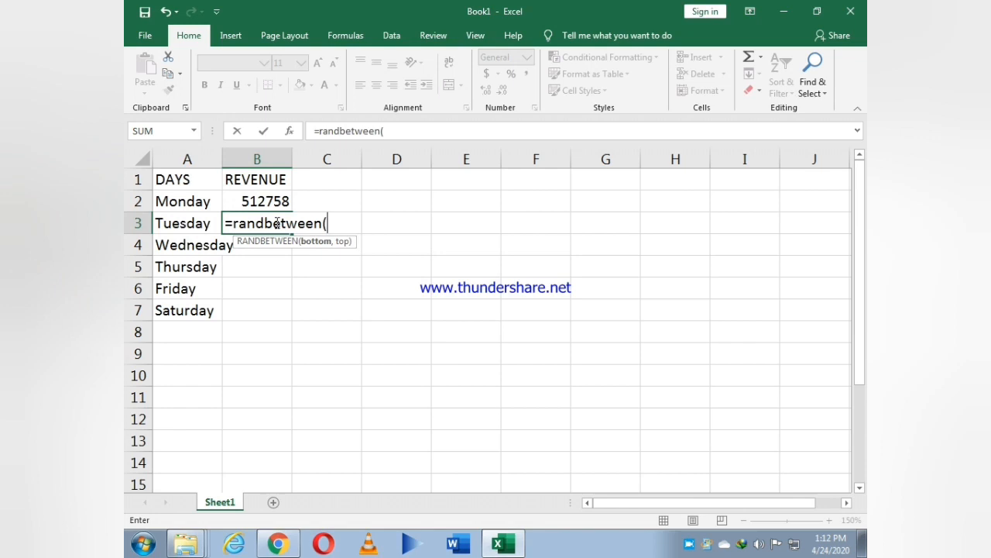
{"action": "type", "text": "500"}
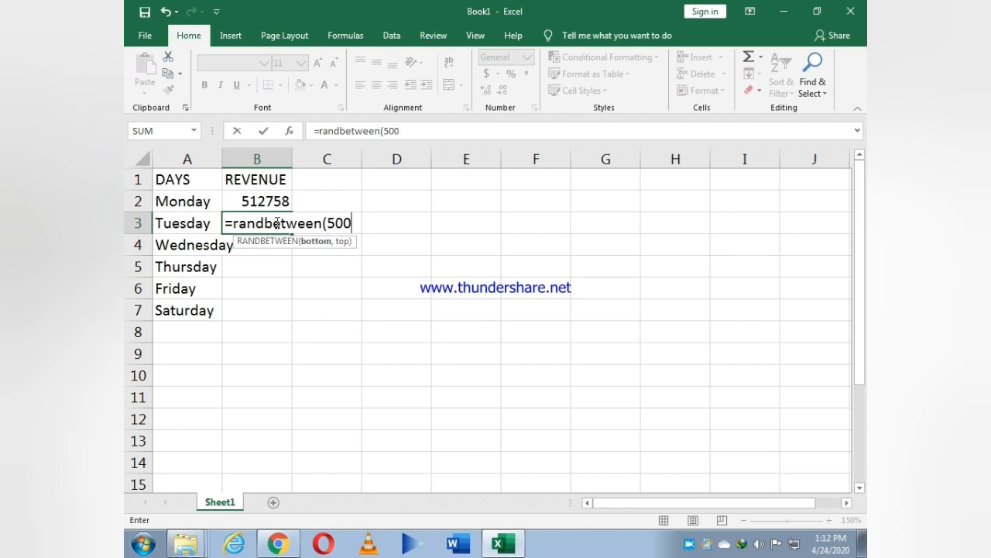
{"action": "type", "text": "000,"}
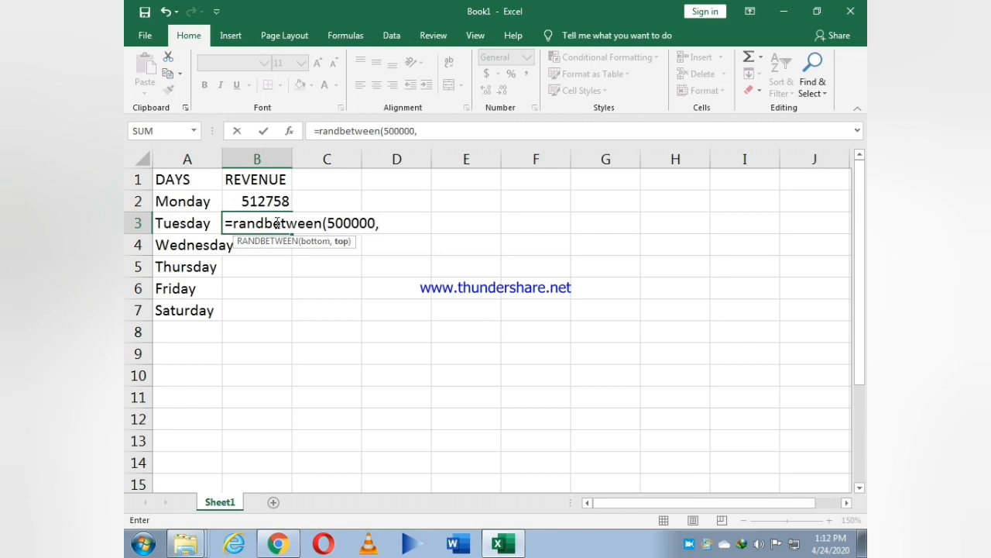
{"action": "type", "text": "1000"}
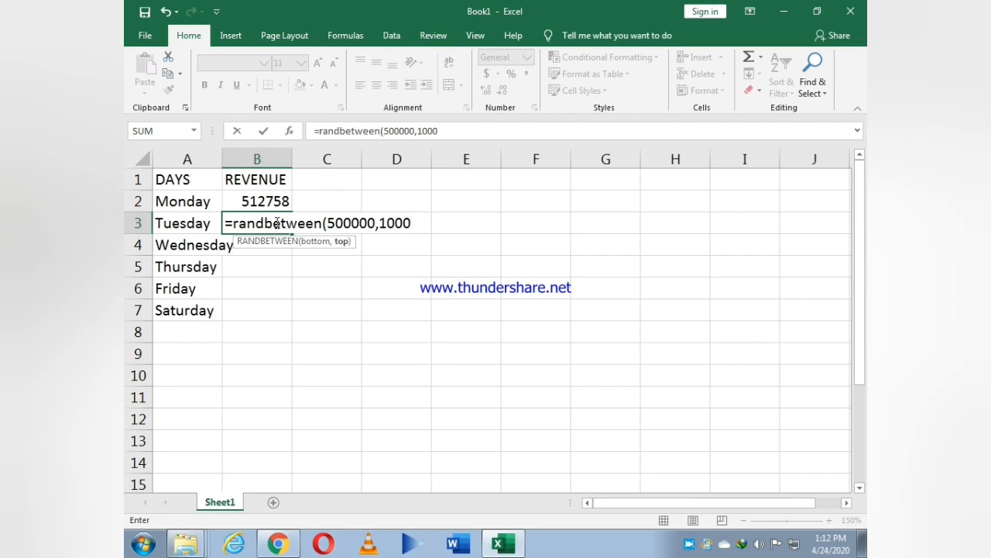
{"action": "type", "text": "000"}
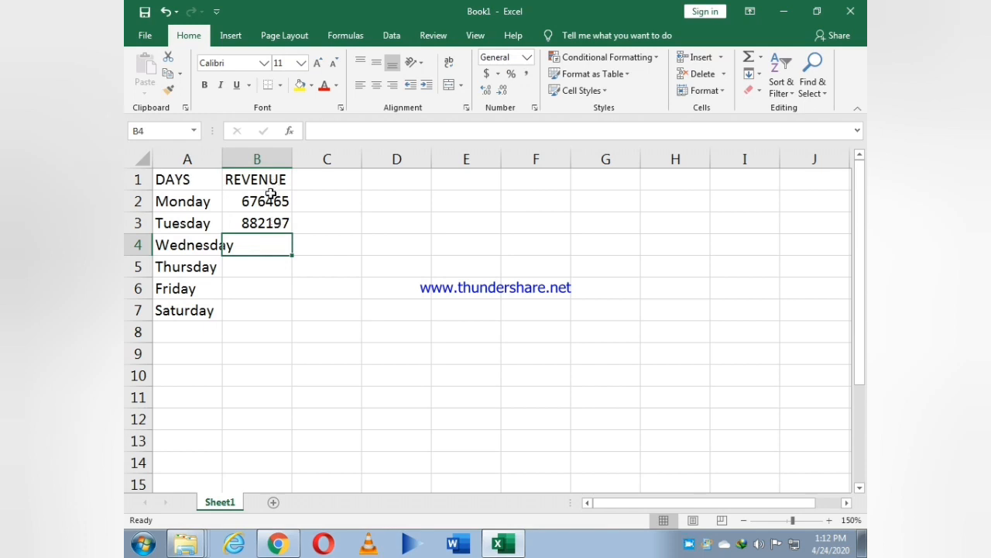
Select Monday's RANDBETWEEN formula in B2 to fill it down to B7.
{"action": "left_click", "coordinate": [258, 201]}
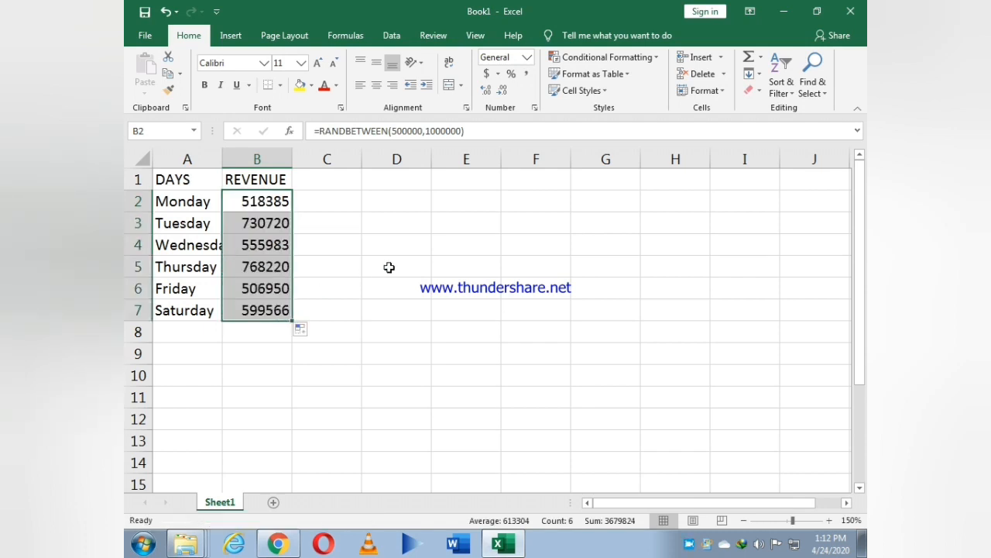
{"action": "mouse_move", "coordinate": [408, 248]}
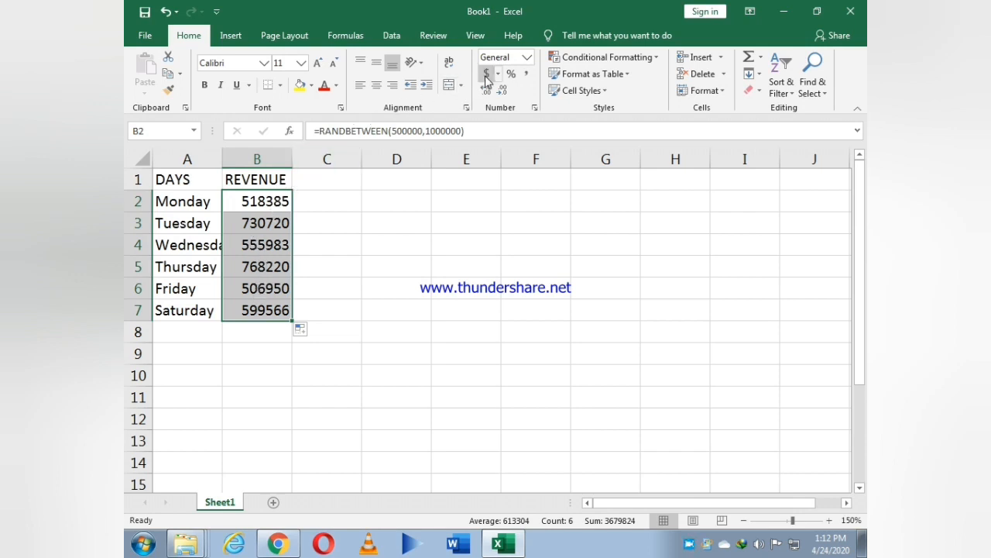
{"action": "mouse_move", "coordinate": [488, 73]}
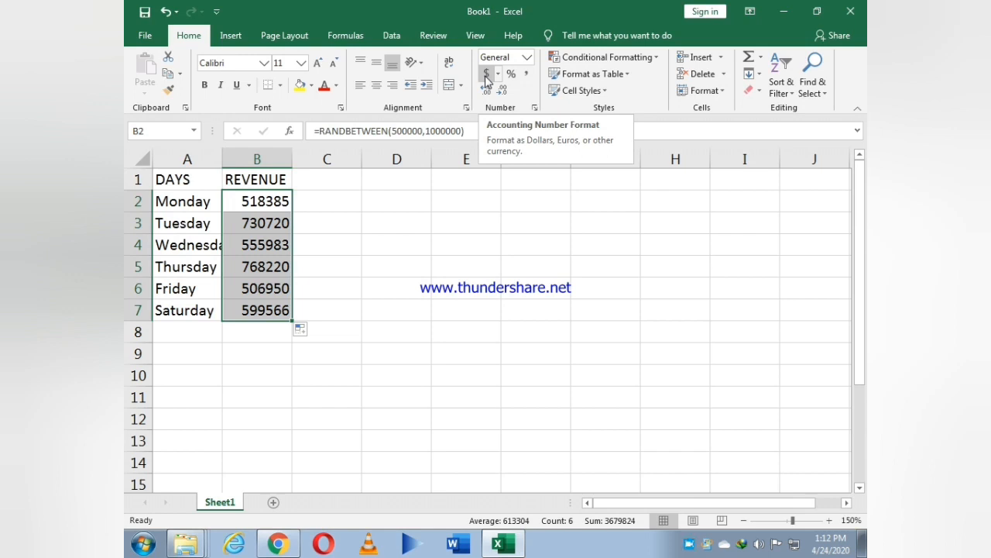
Apply Accounting Number Format to the revenues and remove both decimal places.
{"action": "left_click", "coordinate": [487, 74]}
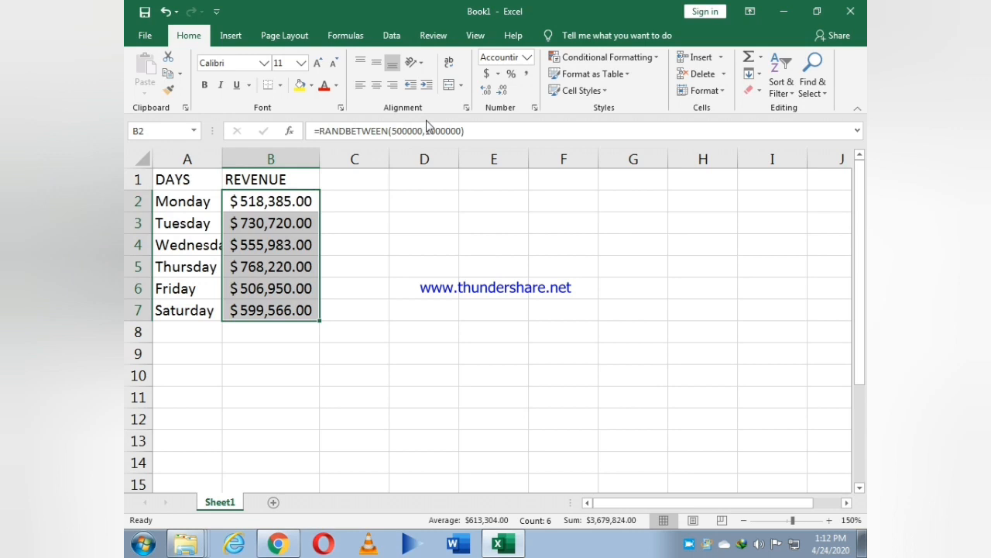
{"action": "mouse_move", "coordinate": [502, 91]}
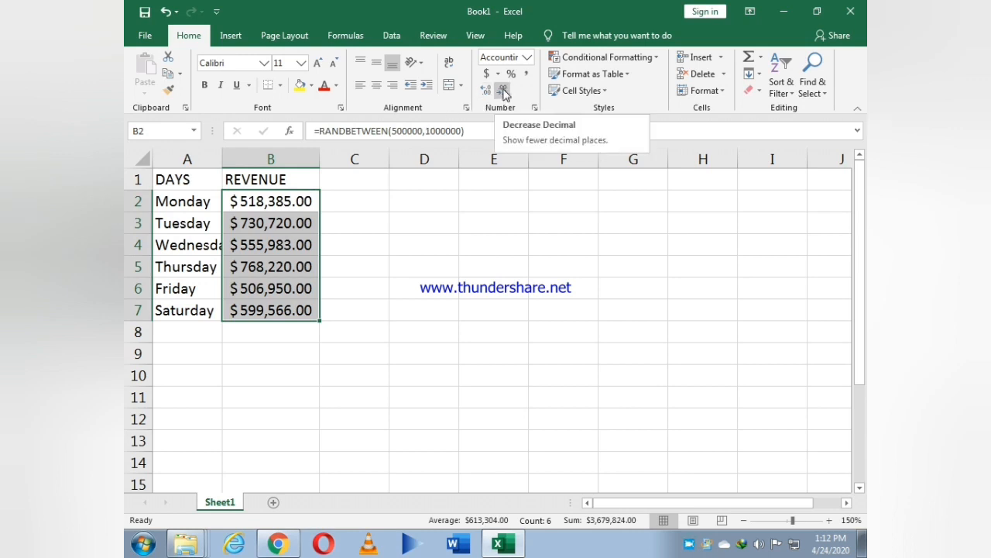
{"action": "left_click", "coordinate": [503, 90]}
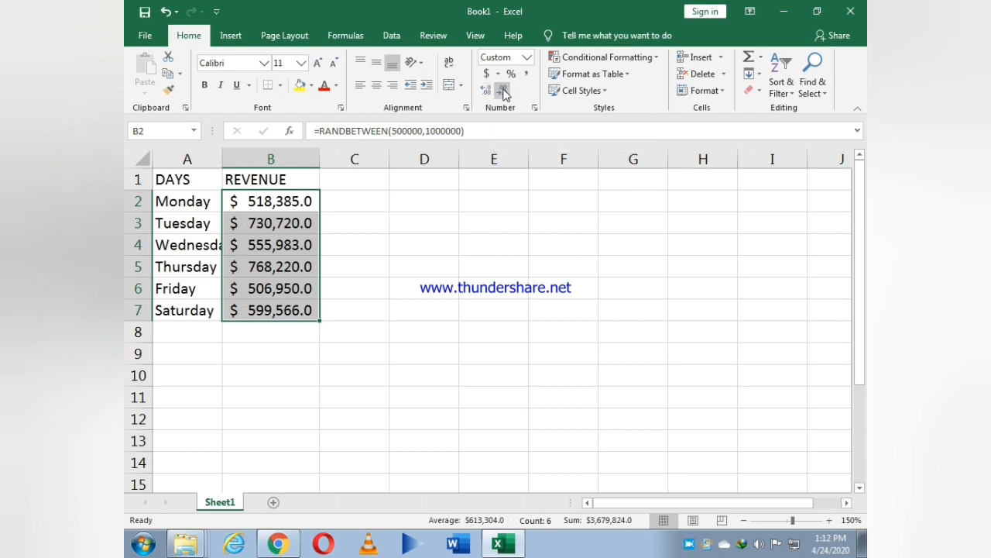
{"action": "left_click", "coordinate": [502, 89]}
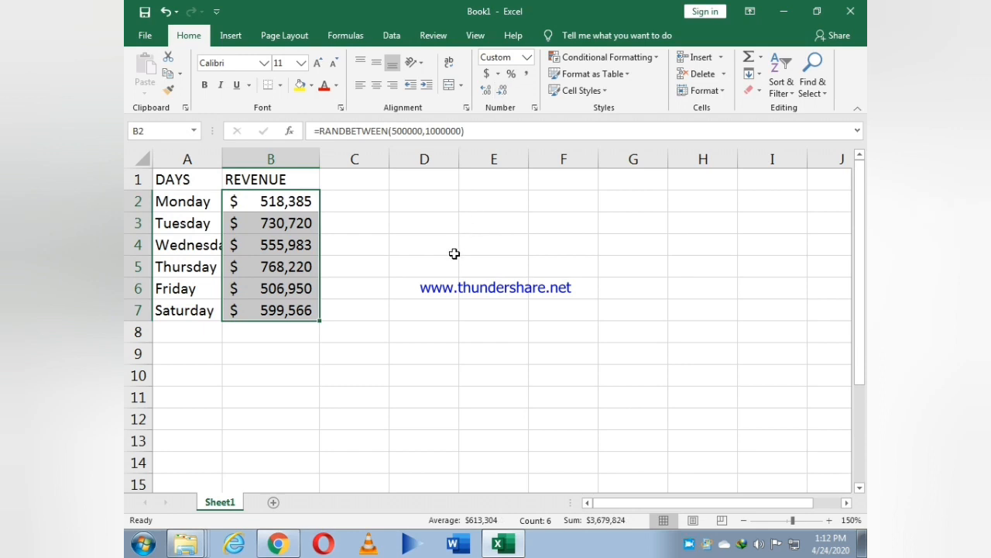
{"action": "mouse_move", "coordinate": [286, 169]}
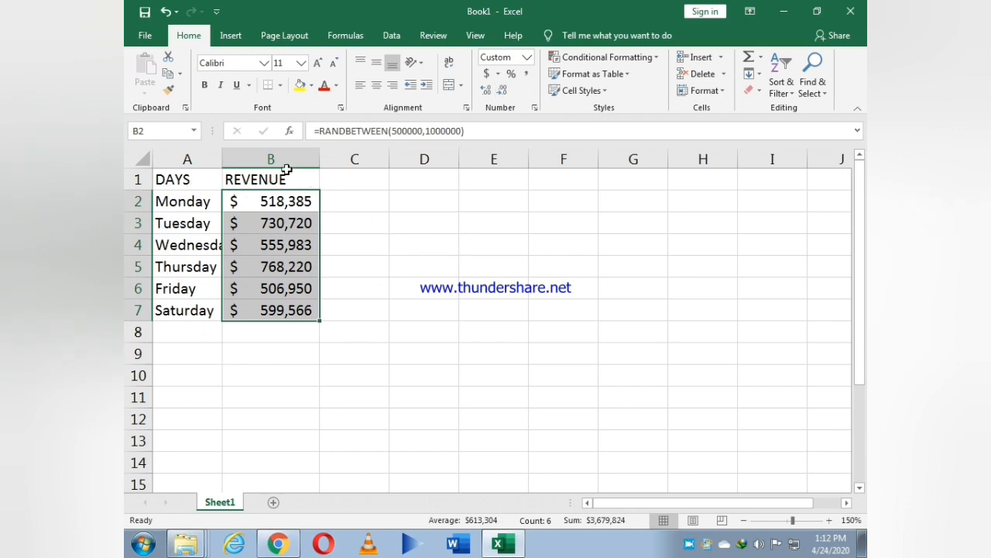
{"action": "mouse_move", "coordinate": [224, 165]}
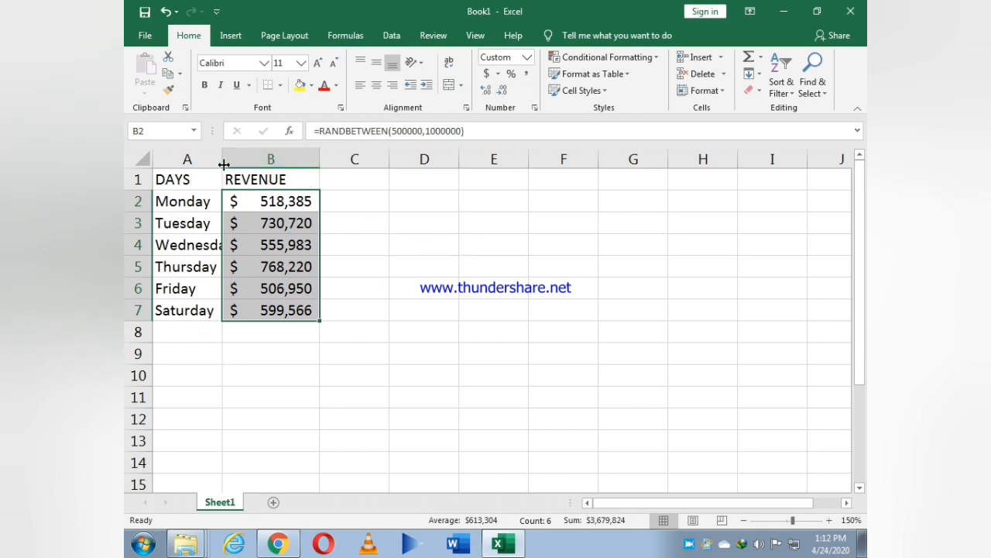
Copy the revenue figures and paste them using the right-click paste options.
{"action": "left_click", "coordinate": [354, 223]}
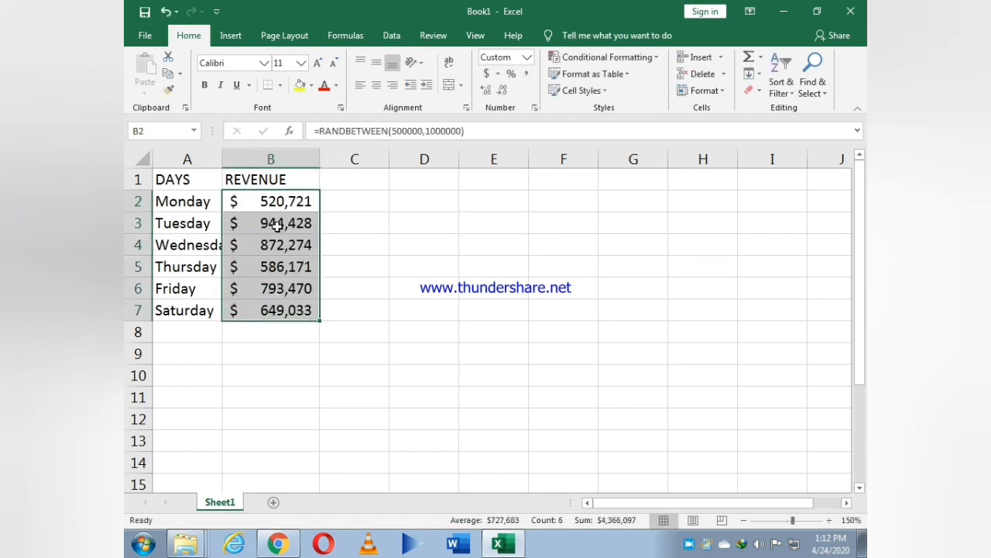
{"action": "key", "text": "ctrl+c"}
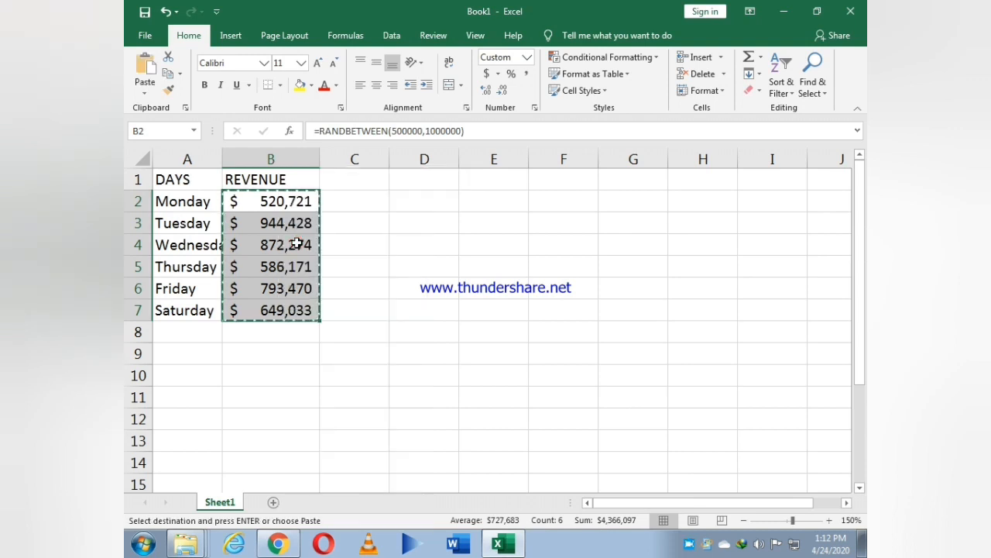
{"action": "right_click", "coordinate": [295, 244]}
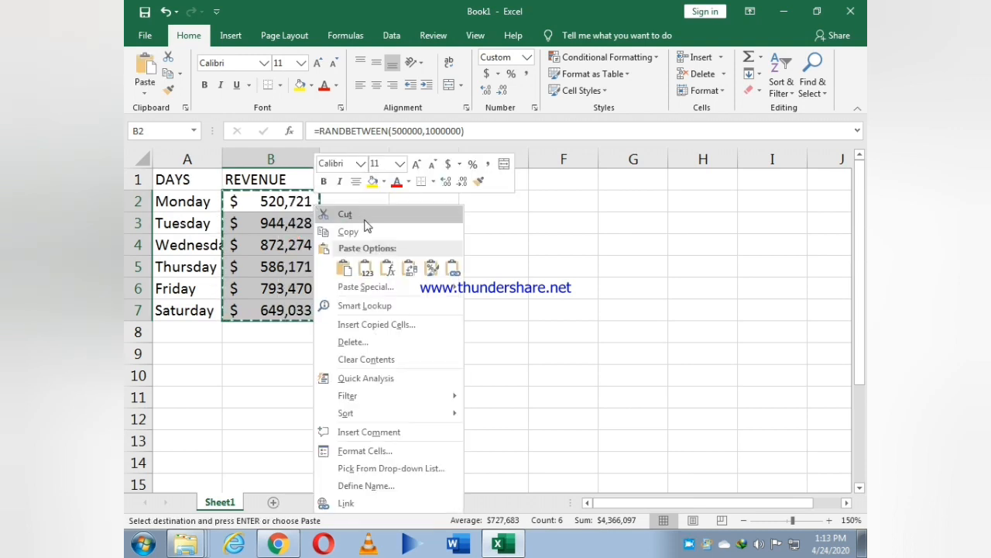
{"action": "left_click", "coordinate": [345, 267]}
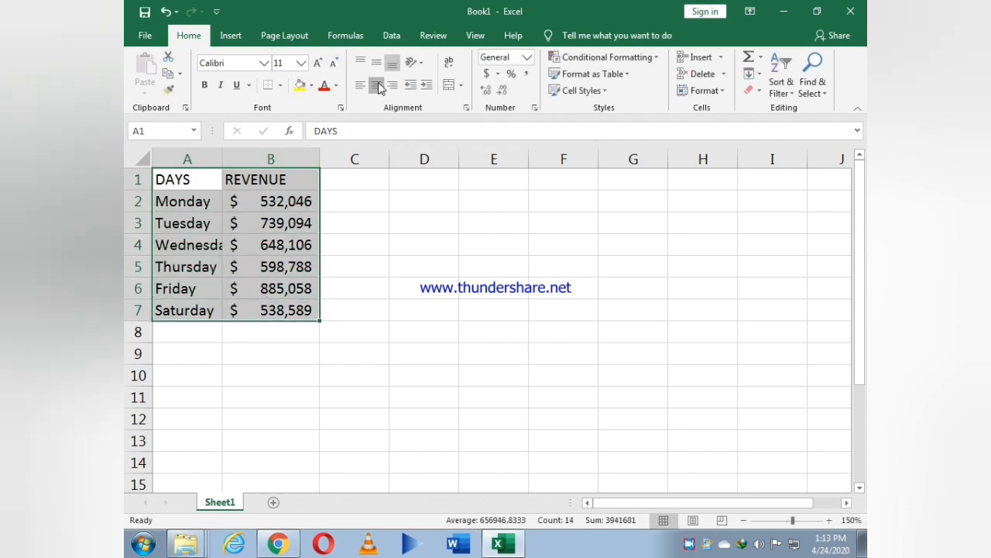
Center the table, autofit column A, and bold the header row with a thick bottom border.
{"action": "left_click", "coordinate": [376, 85]}
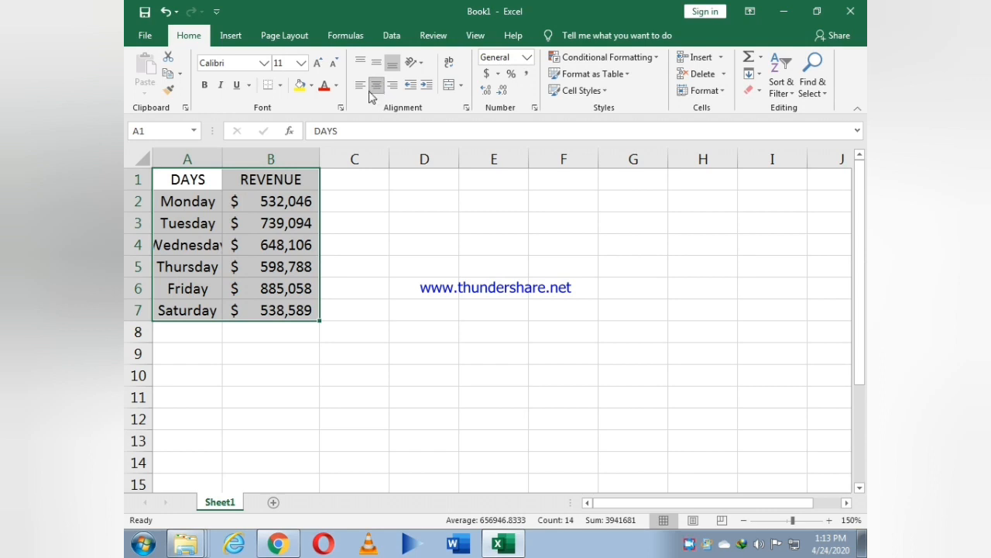
{"action": "left_click", "coordinate": [494, 245]}
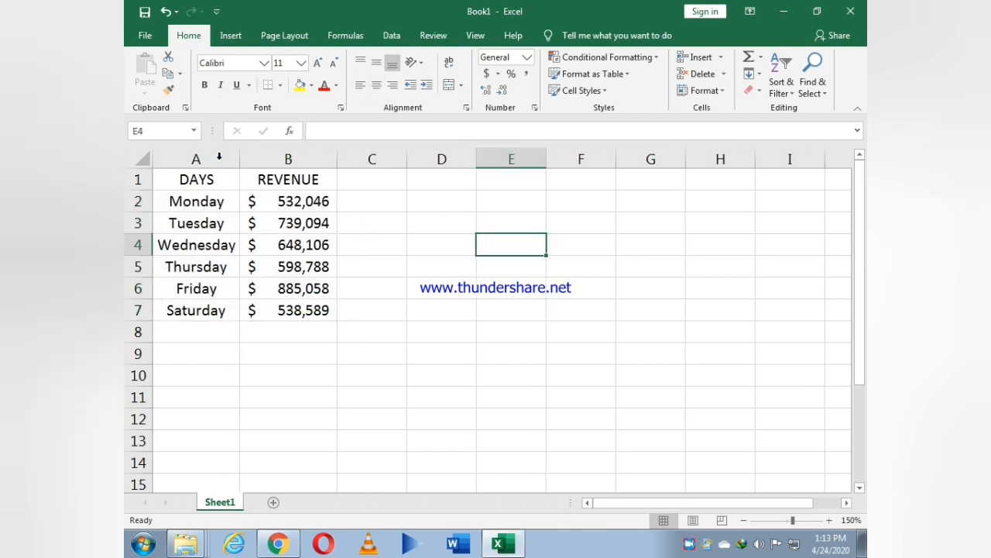
{"action": "left_click_drag", "start_coordinate": [196, 179], "coordinate": [288, 179]}
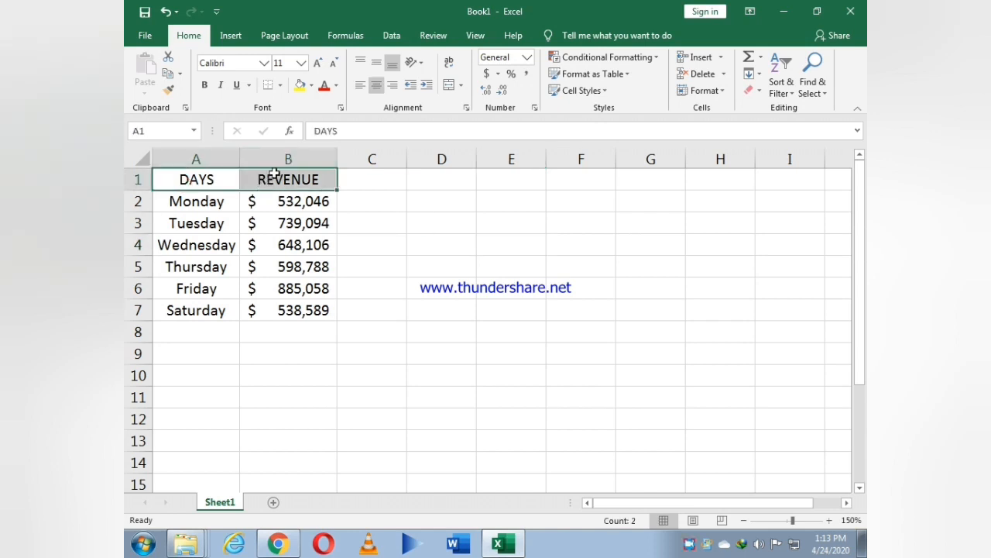
{"action": "left_click", "coordinate": [205, 85]}
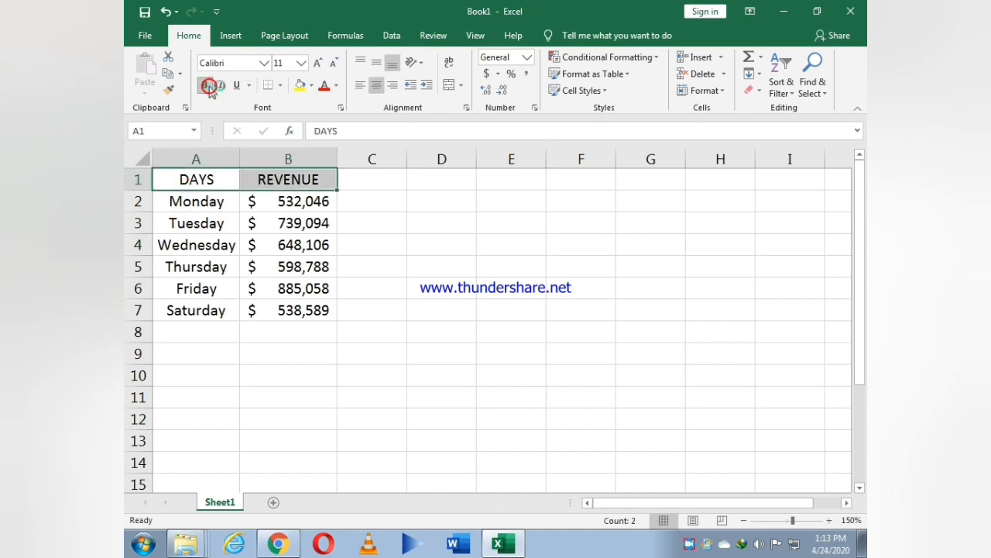
{"action": "left_click", "coordinate": [204, 85]}
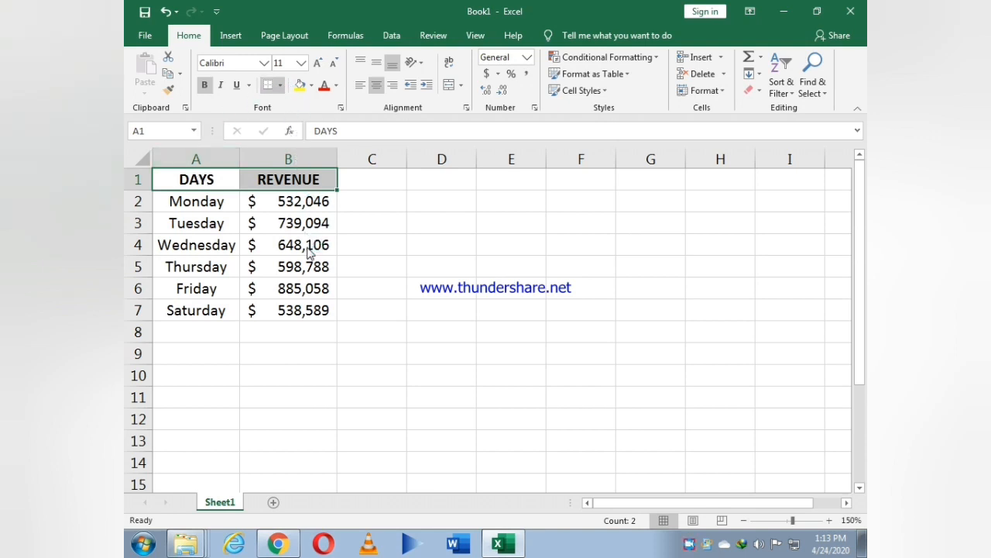
{"action": "left_click", "coordinate": [372, 246]}
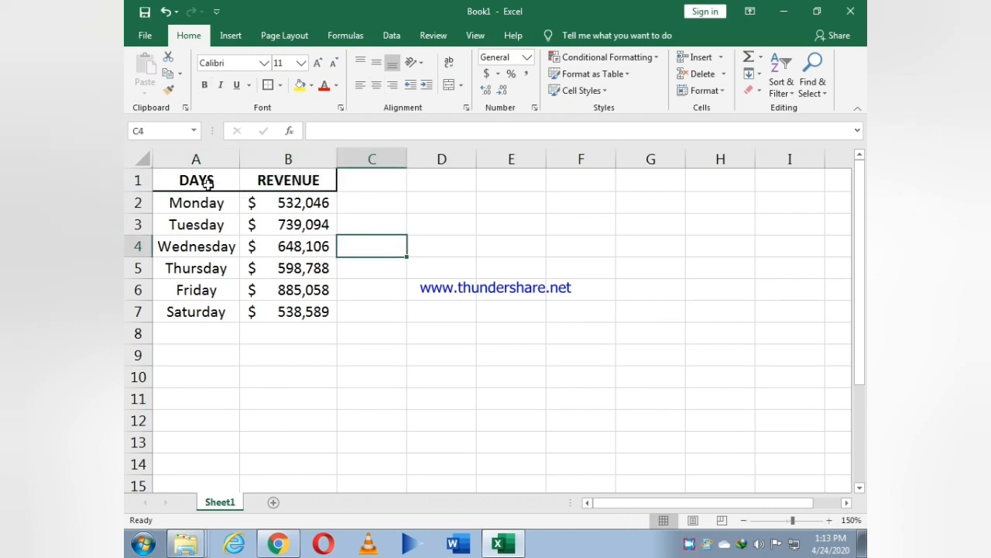
Apply All Borders to every cell of the A1:B7 table.
{"action": "left_click_drag", "start_coordinate": [196, 178], "coordinate": [289, 312]}
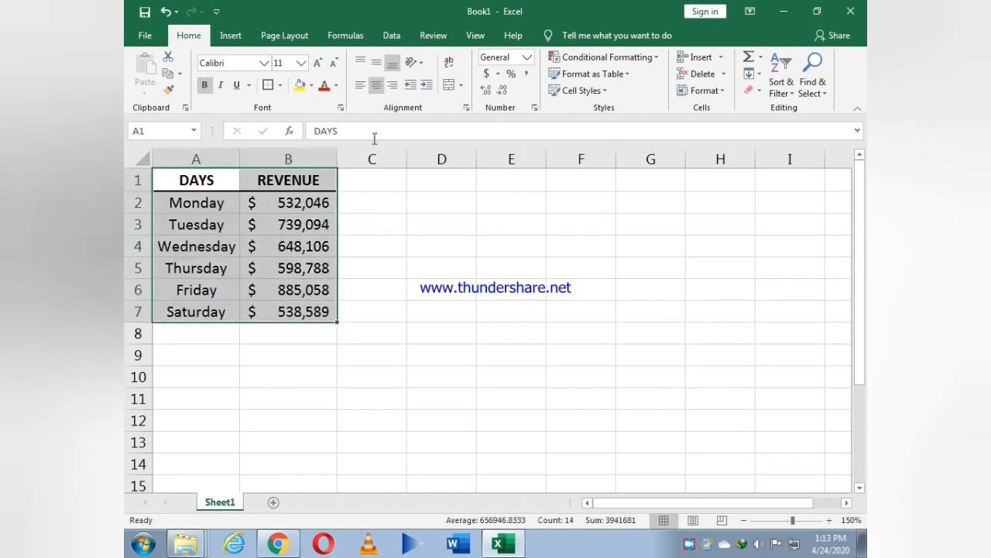
{"action": "mouse_move", "coordinate": [269, 86]}
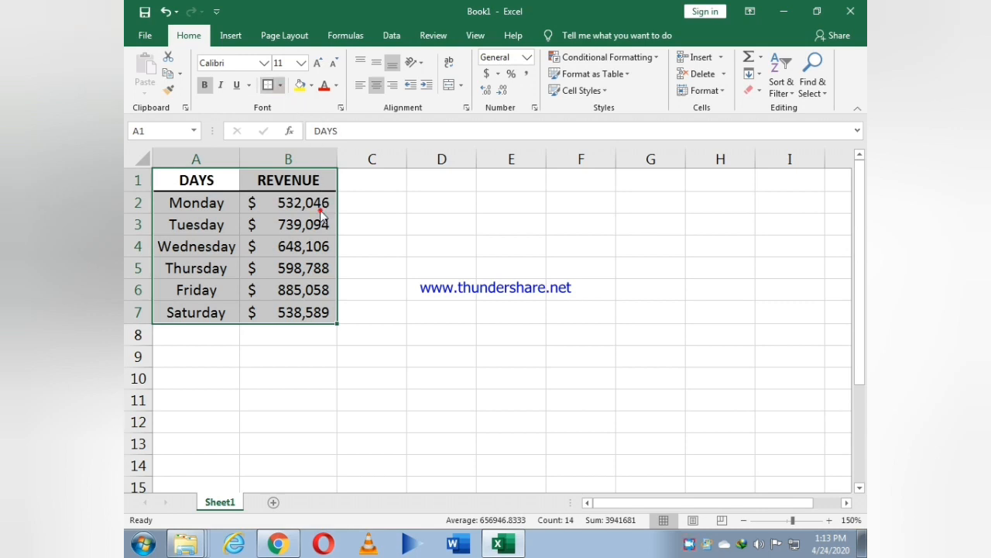
{"action": "left_click", "coordinate": [441, 309]}
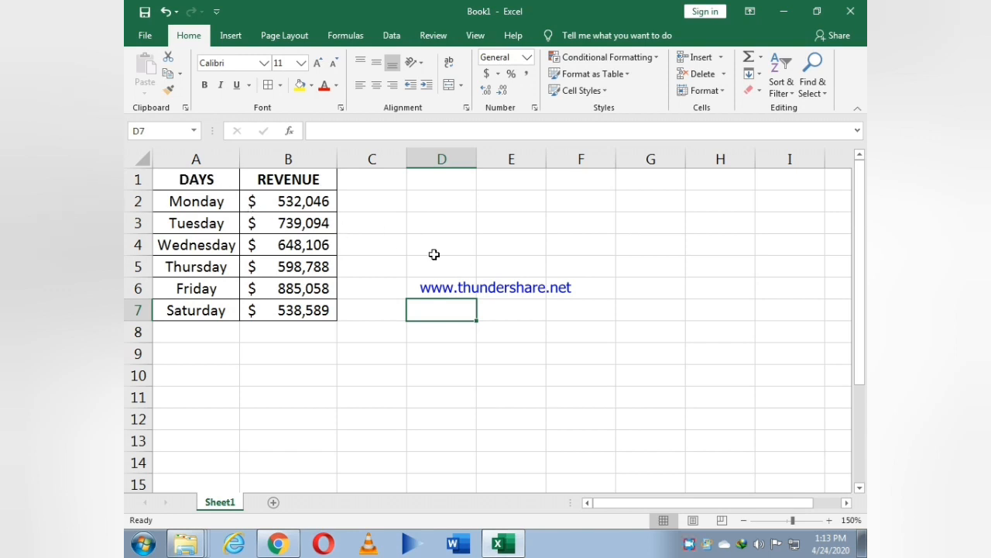
{"action": "left_click", "coordinate": [196, 178]}
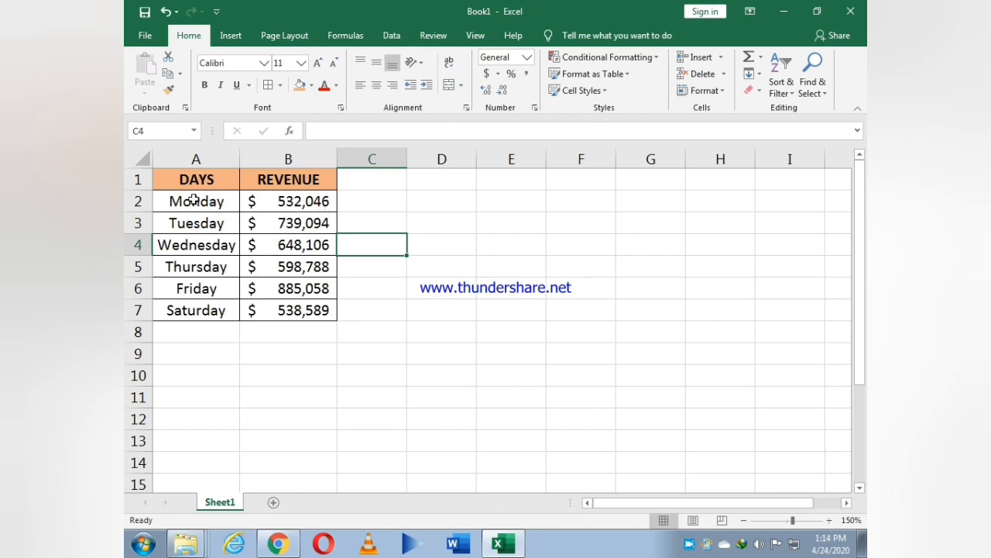
{"action": "mouse_move", "coordinate": [185, 192]}
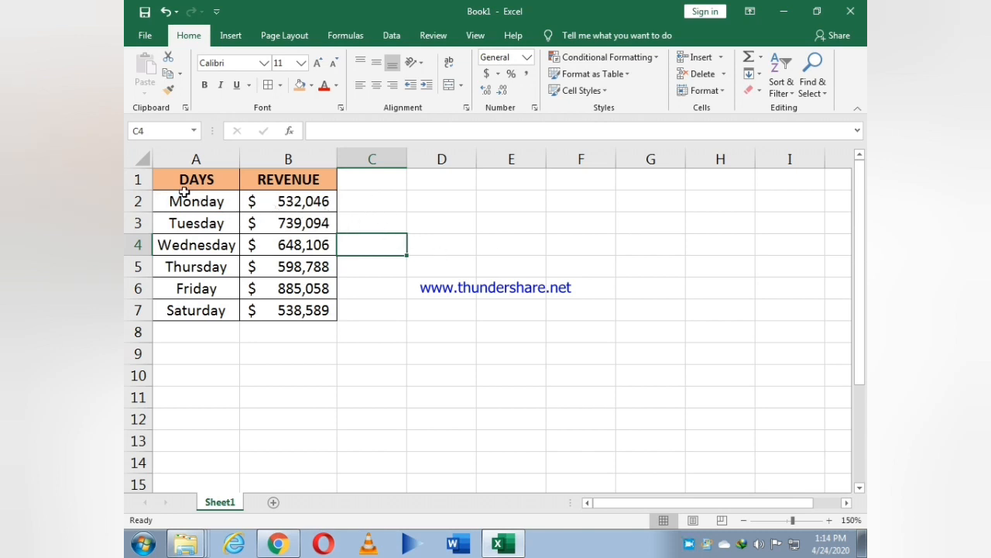
Drag across the table cells starting from the DAYS header in A1.
{"action": "left_click_drag", "start_coordinate": [196, 179], "coordinate": [288, 200]}
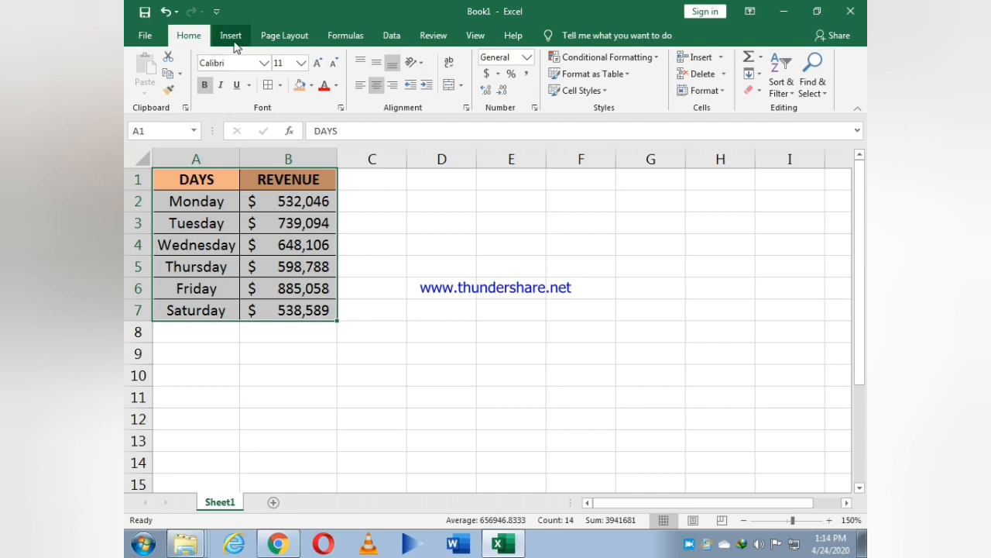
Insert a 2-D pie chart of daily revenue and move it right of the table.
{"action": "left_click", "coordinate": [230, 35]}
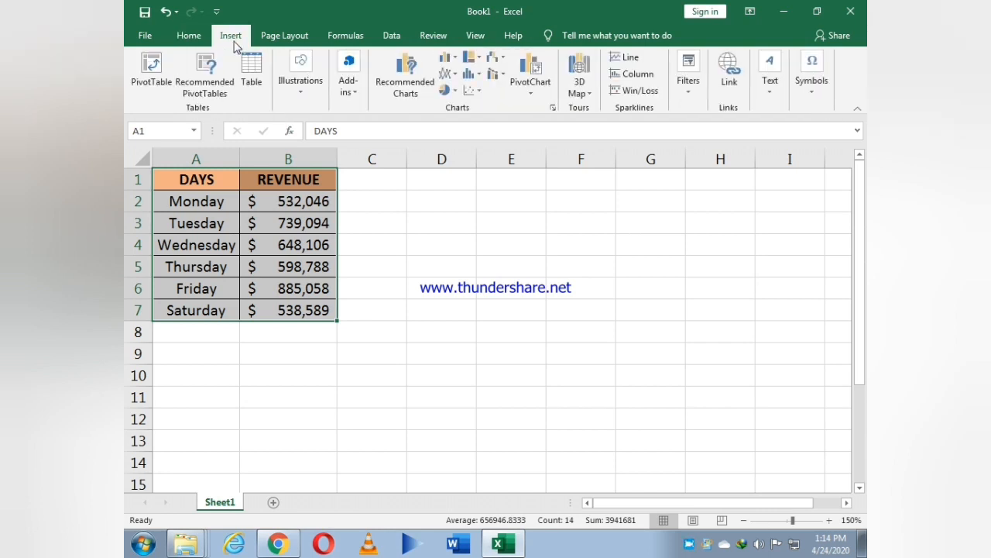
{"action": "mouse_move", "coordinate": [349, 74]}
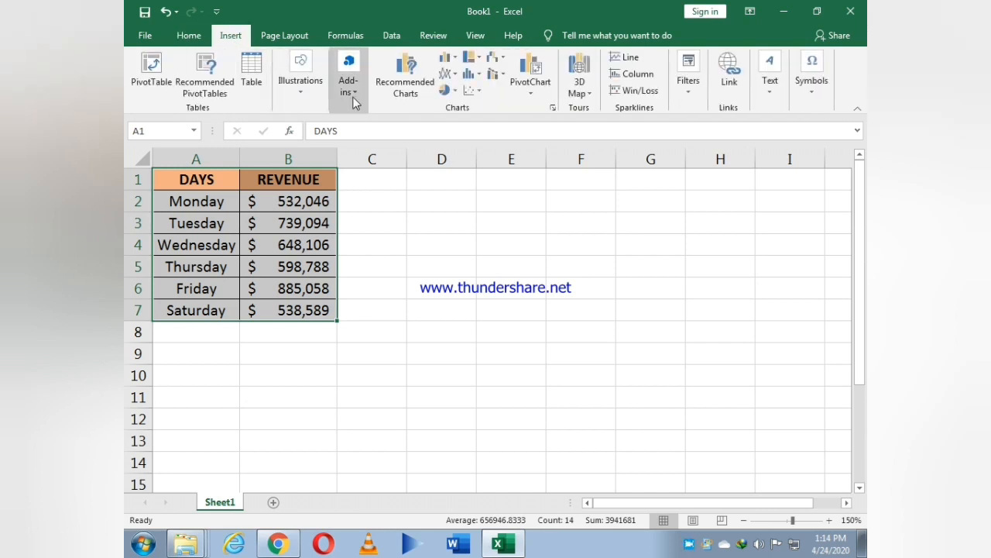
{"action": "mouse_move", "coordinate": [453, 118]}
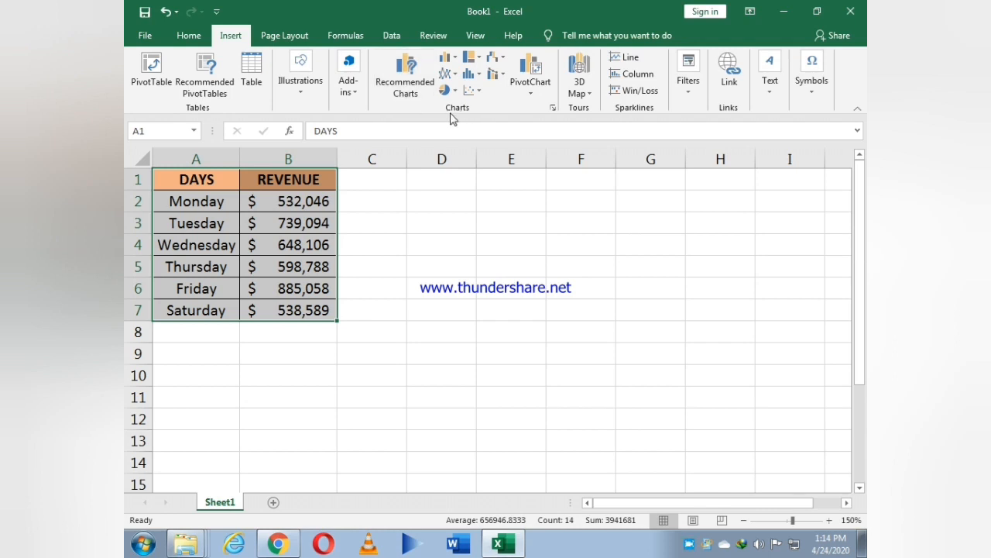
{"action": "mouse_move", "coordinate": [446, 89]}
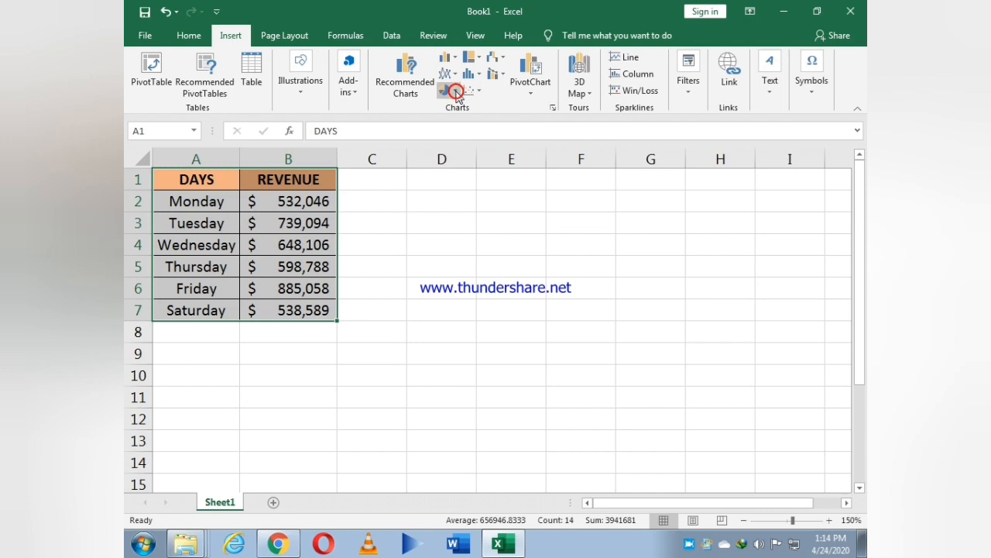
{"action": "left_click", "coordinate": [456, 94]}
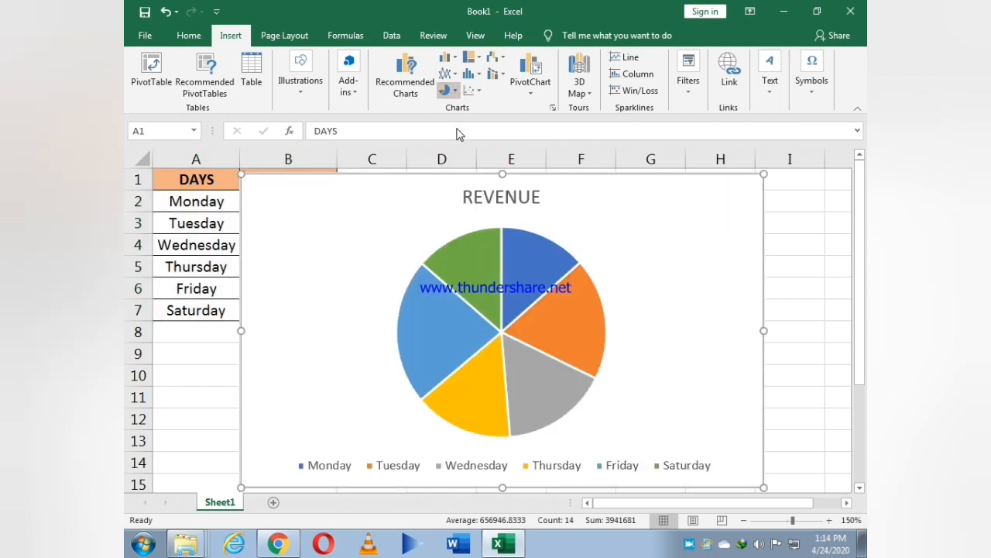
{"action": "mouse_move", "coordinate": [460, 159]}
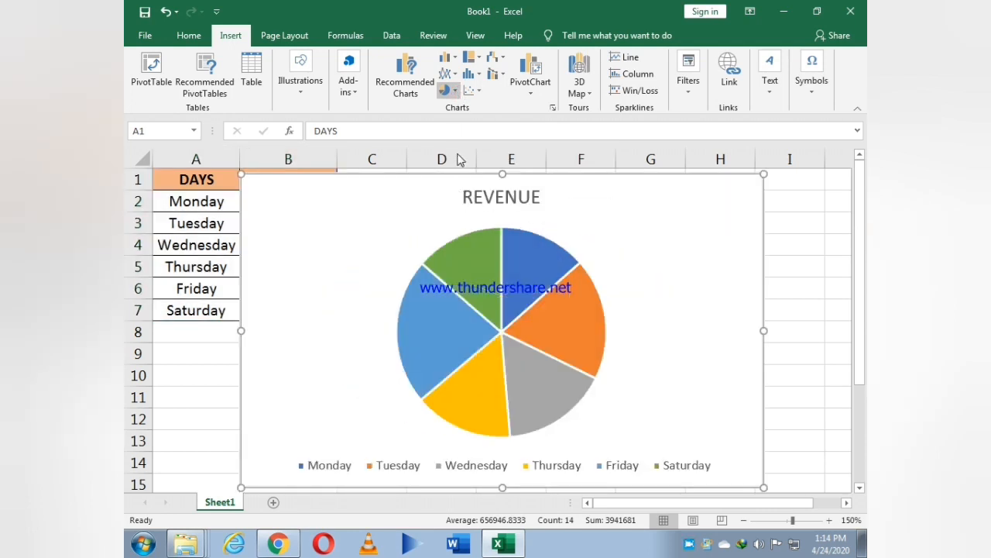
{"action": "left_click", "coordinate": [502, 333]}
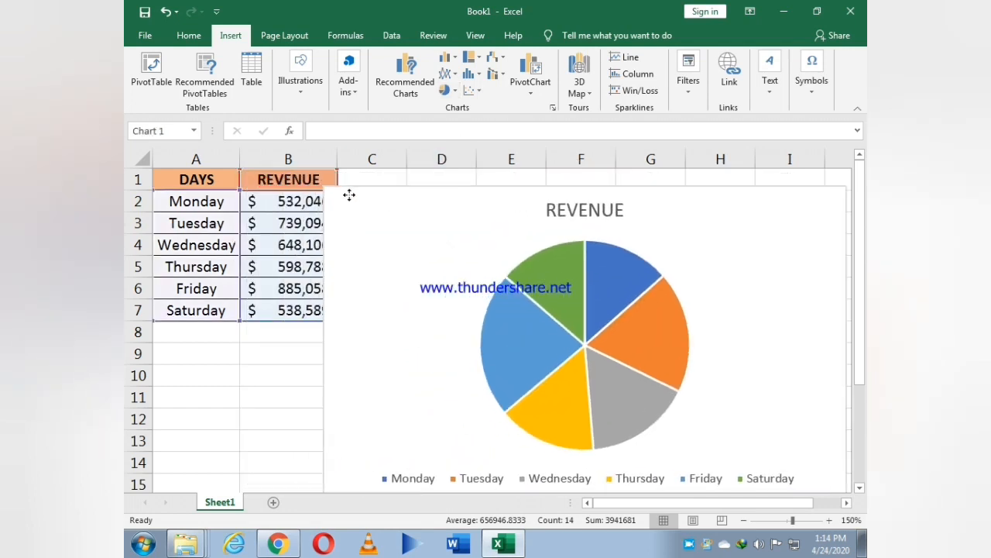
Apply Chart Style 3 with percentage labels and side legend, then deselect the chart.
{"action": "left_click", "coordinate": [557, 349]}
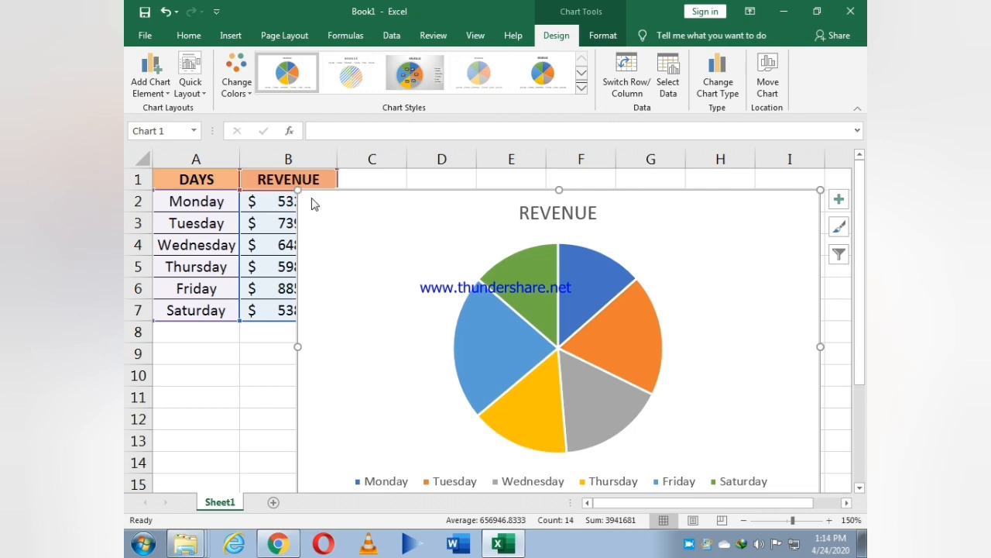
{"action": "mouse_move", "coordinate": [295, 347]}
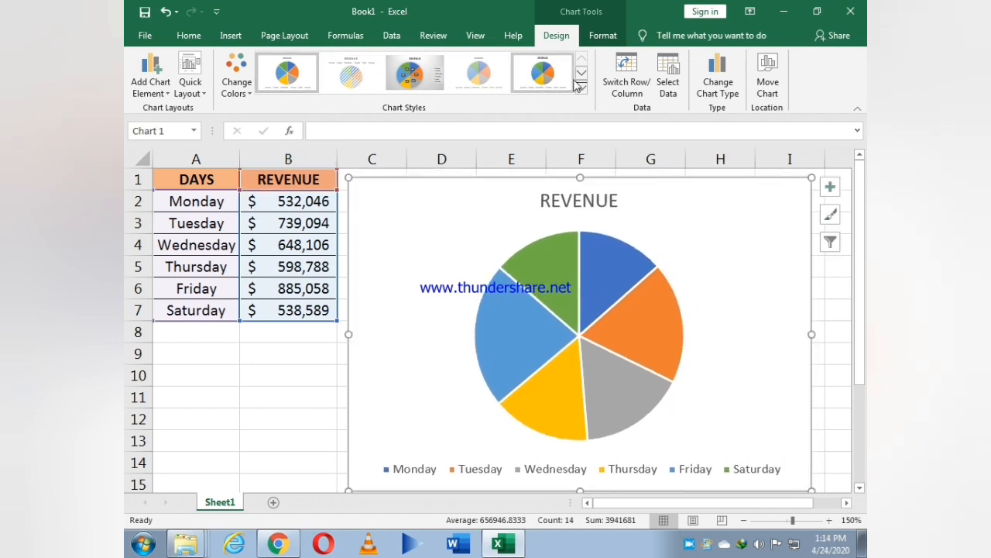
{"action": "left_click", "coordinate": [351, 72]}
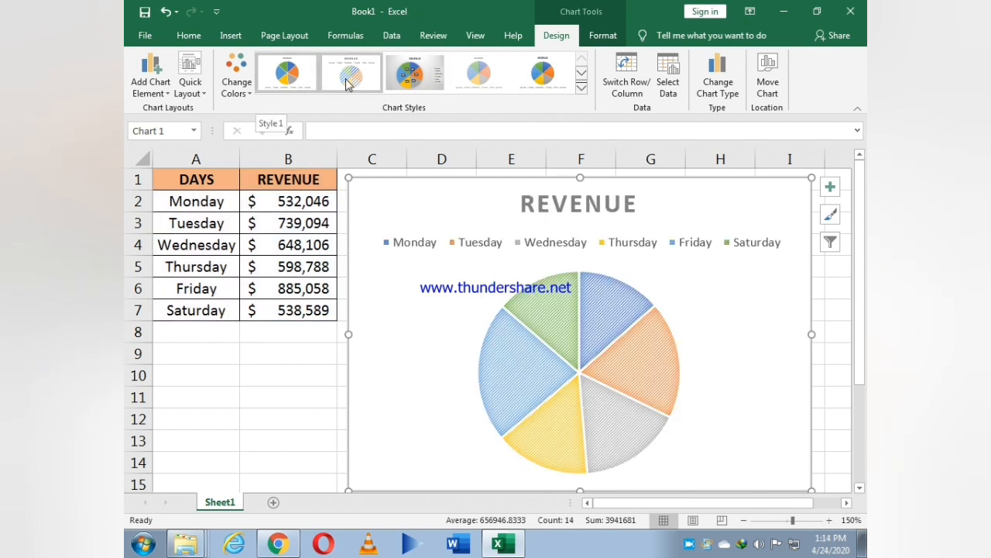
{"action": "left_click", "coordinate": [415, 72]}
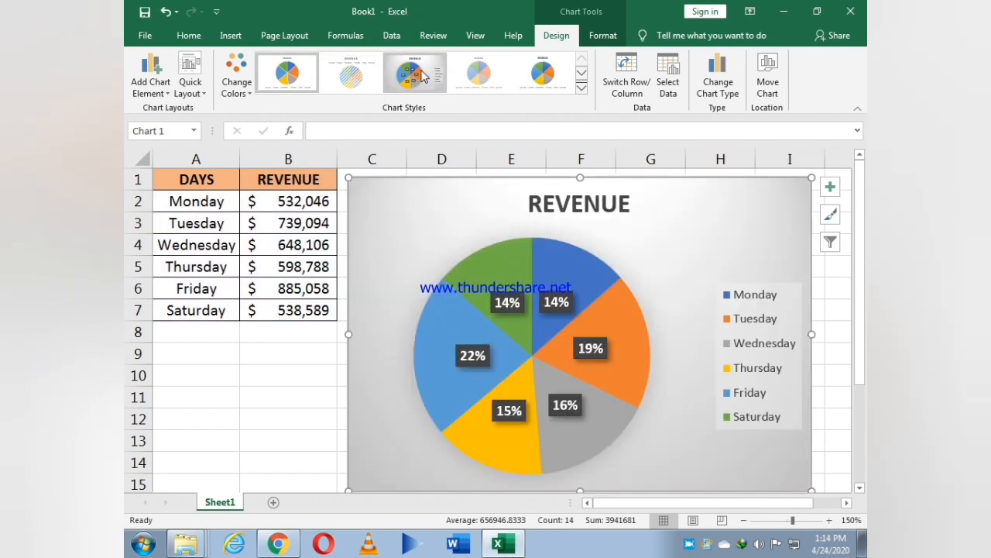
{"action": "left_click", "coordinate": [414, 72]}
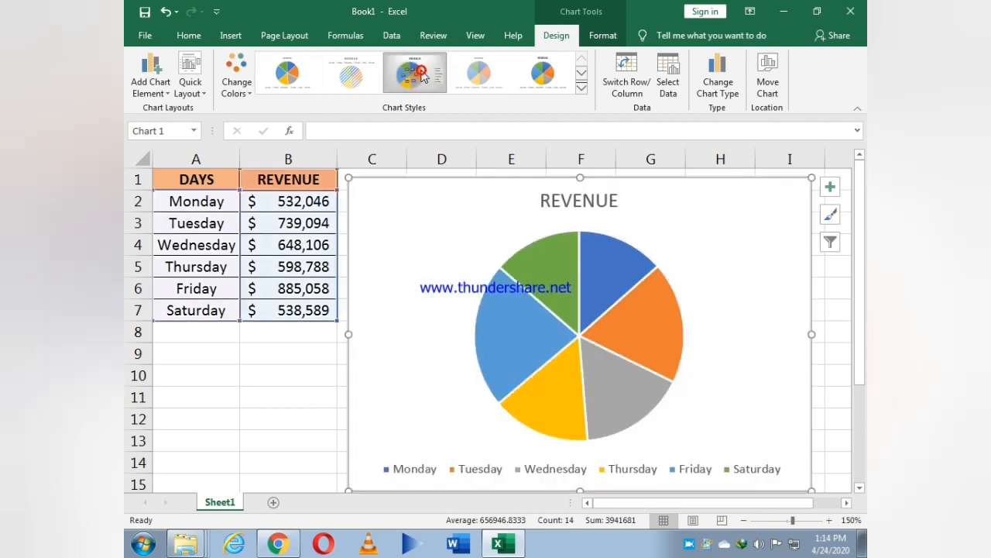
{"action": "left_click", "coordinate": [415, 72]}
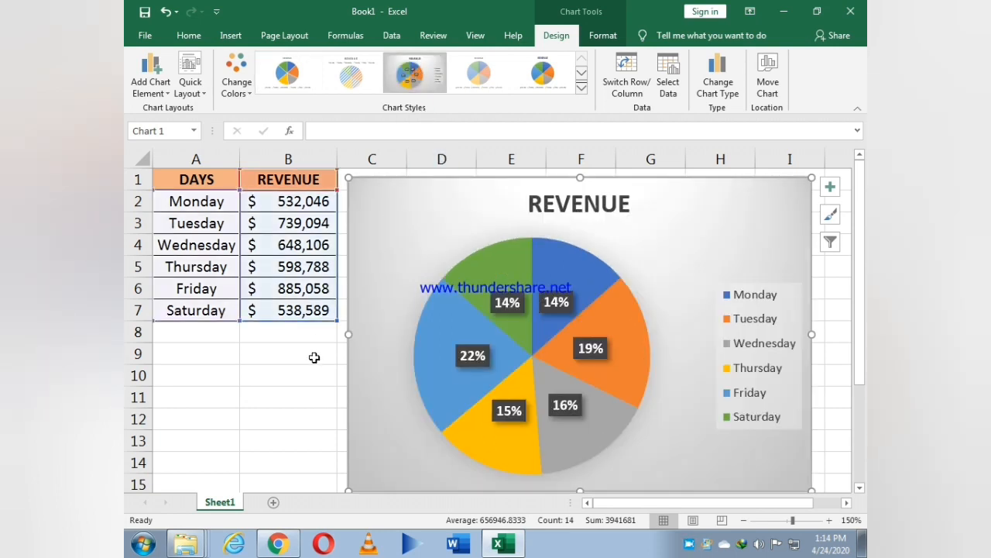
{"action": "left_click", "coordinate": [288, 354]}
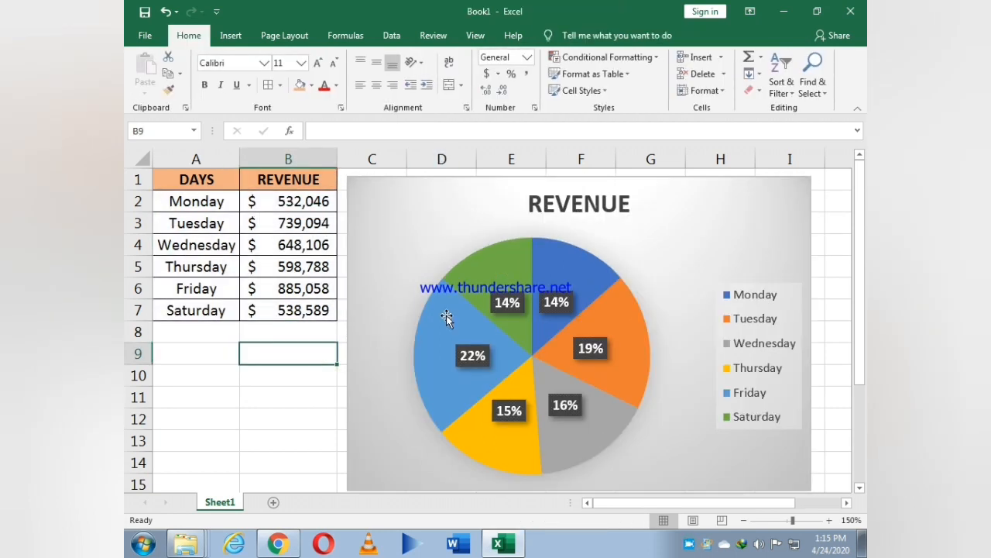
{"action": "mouse_move", "coordinate": [561, 314]}
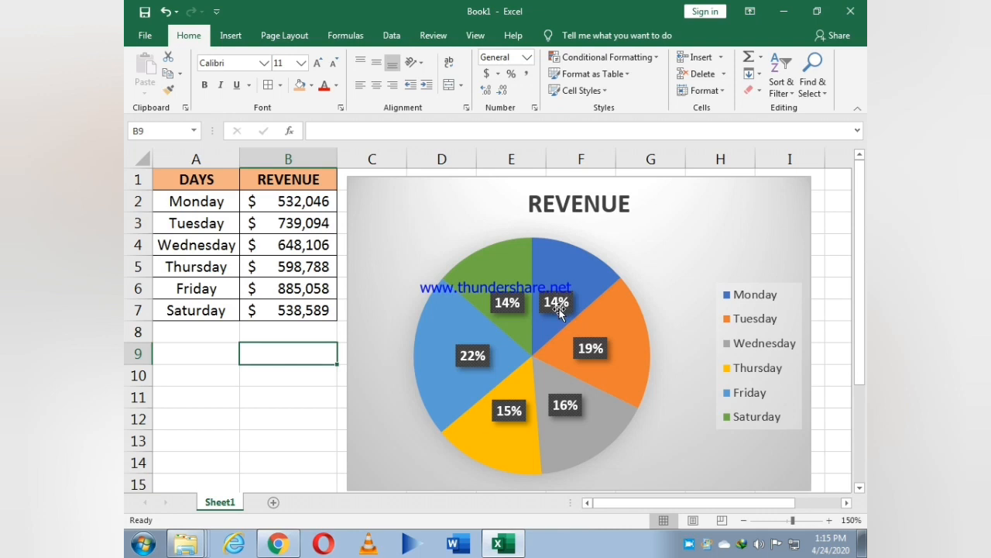
{"action": "mouse_move", "coordinate": [589, 317]}
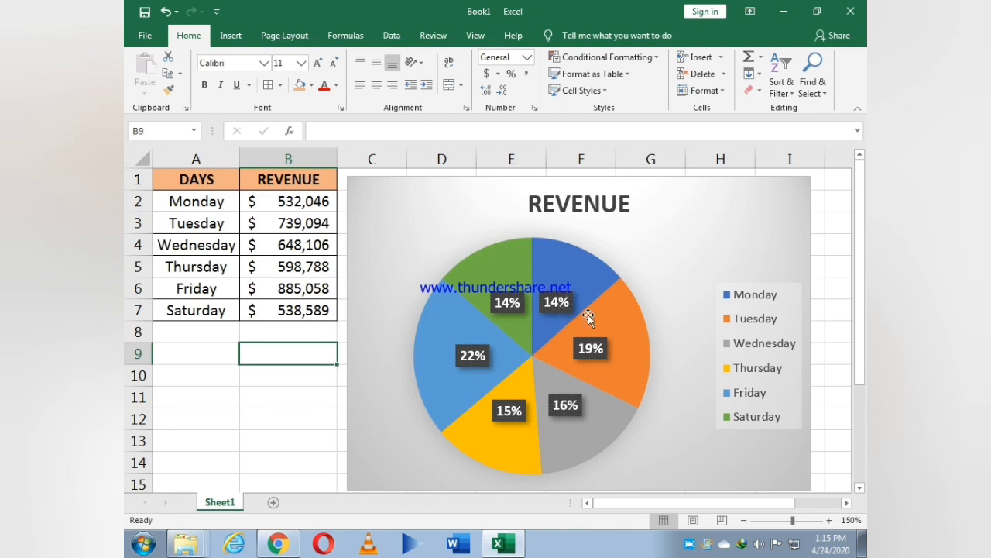
{"action": "mouse_move", "coordinate": [599, 292]}
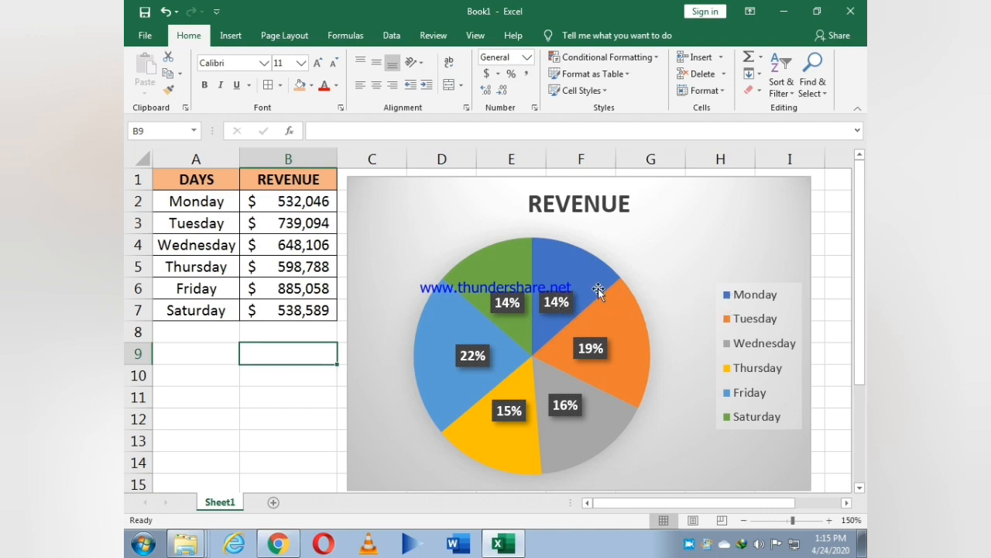
{"action": "mouse_move", "coordinate": [633, 342]}
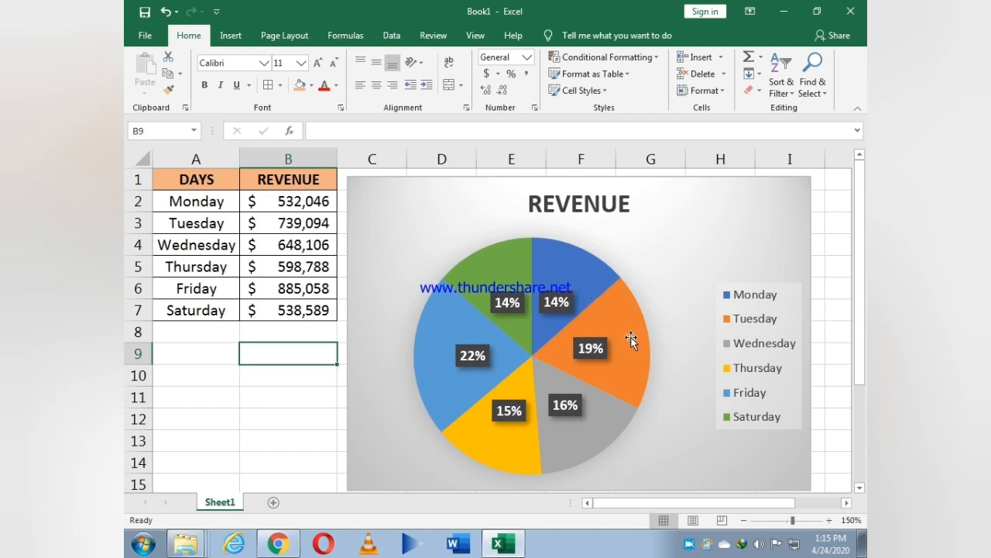
{"action": "mouse_move", "coordinate": [620, 359]}
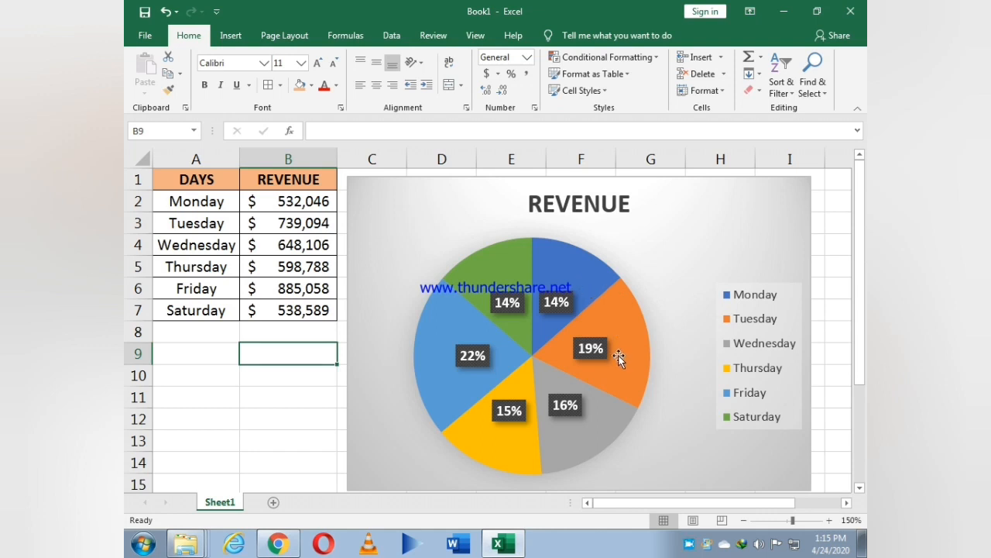
{"action": "mouse_move", "coordinate": [736, 327]}
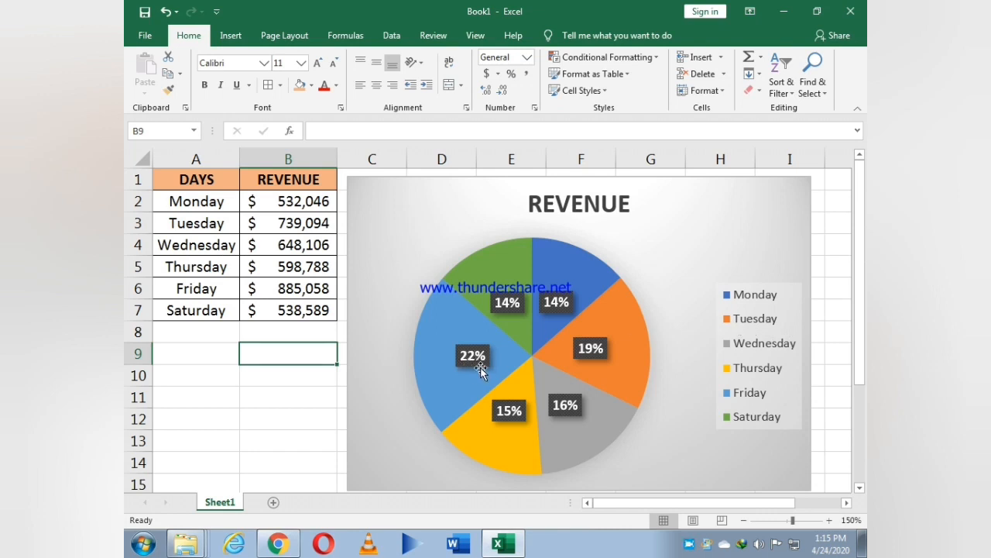
{"action": "mouse_move", "coordinate": [743, 361]}
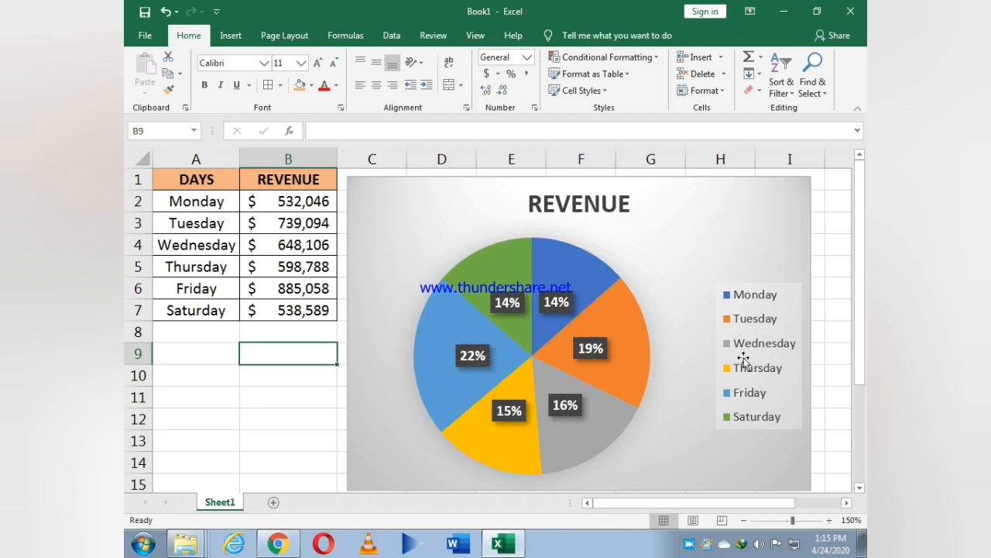
{"action": "mouse_move", "coordinate": [730, 401]}
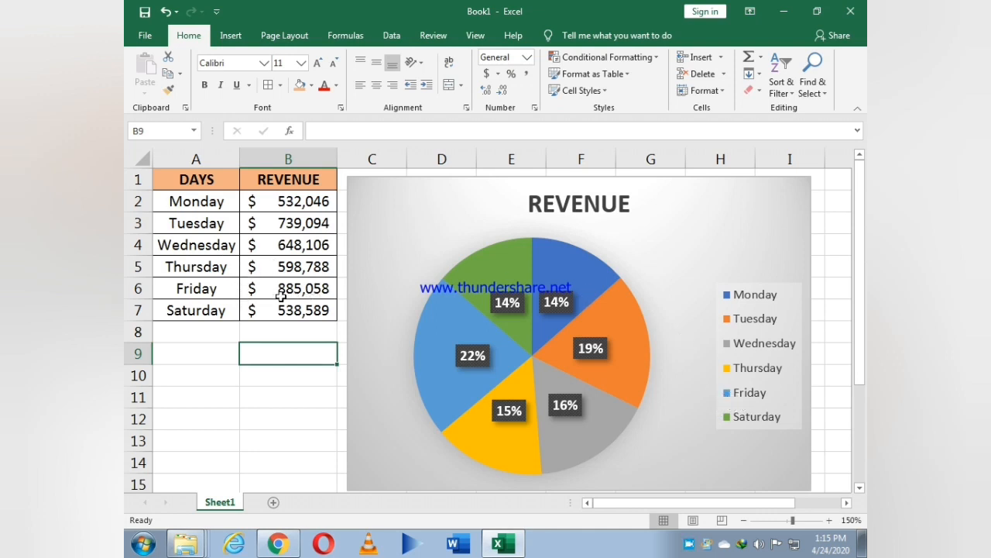
{"action": "mouse_move", "coordinate": [333, 303]}
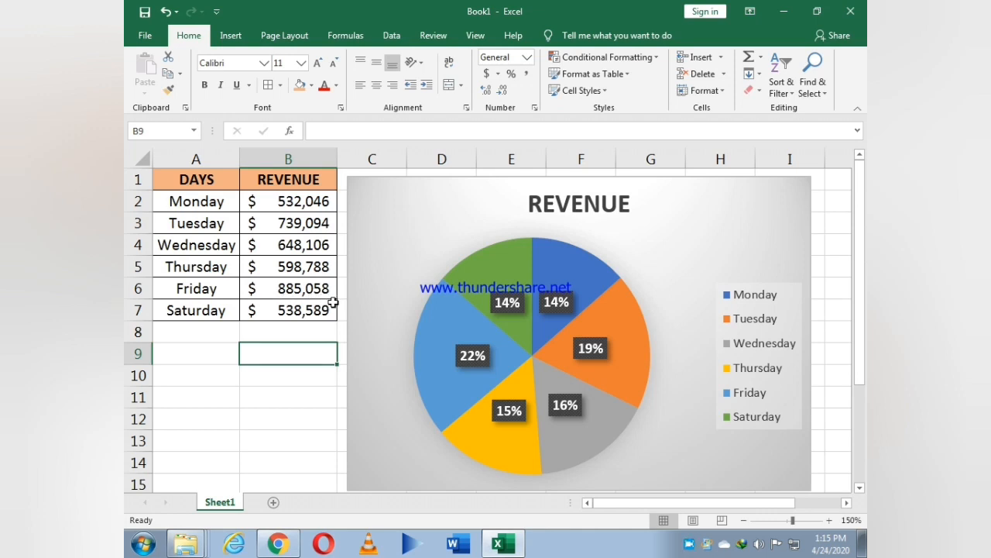
{"action": "mouse_move", "coordinate": [622, 388]}
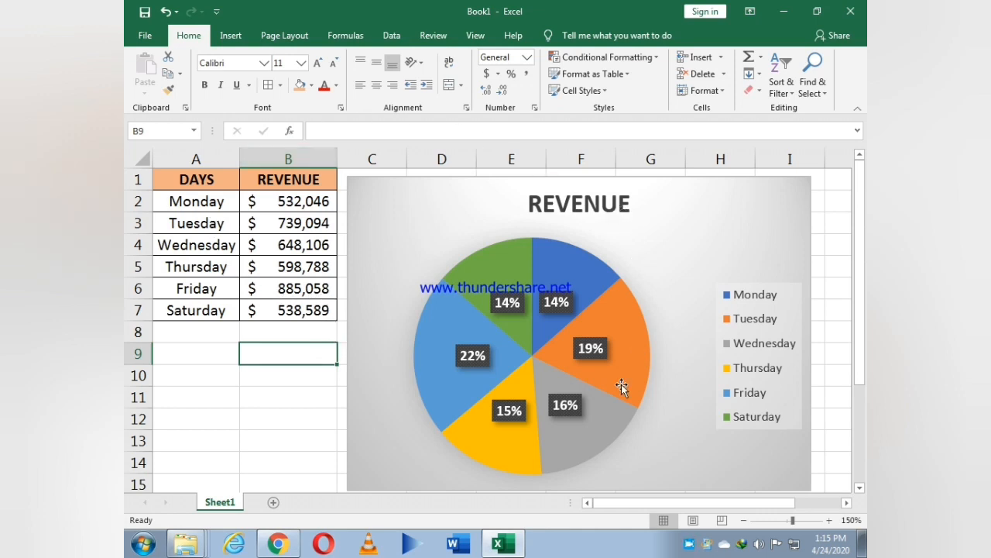
{"action": "mouse_move", "coordinate": [657, 235]}
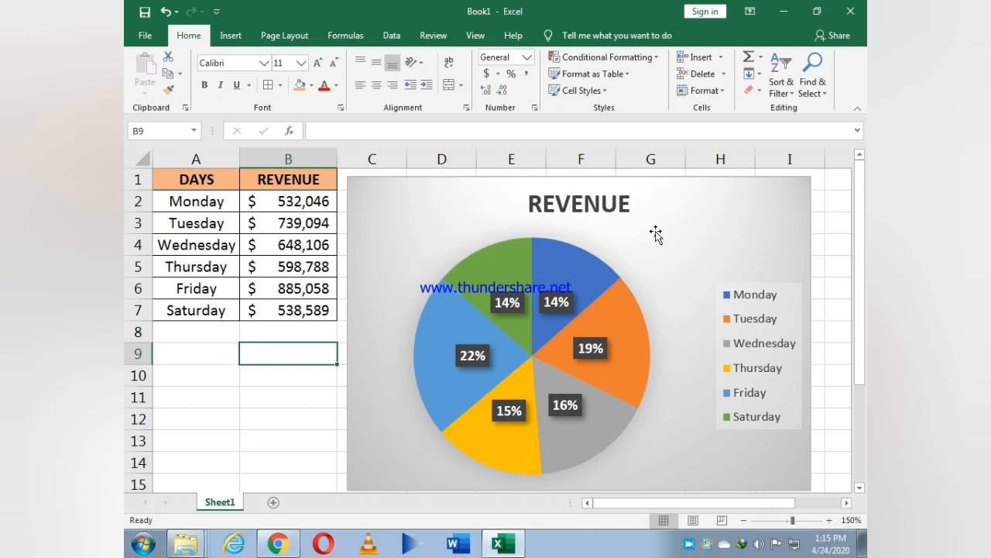